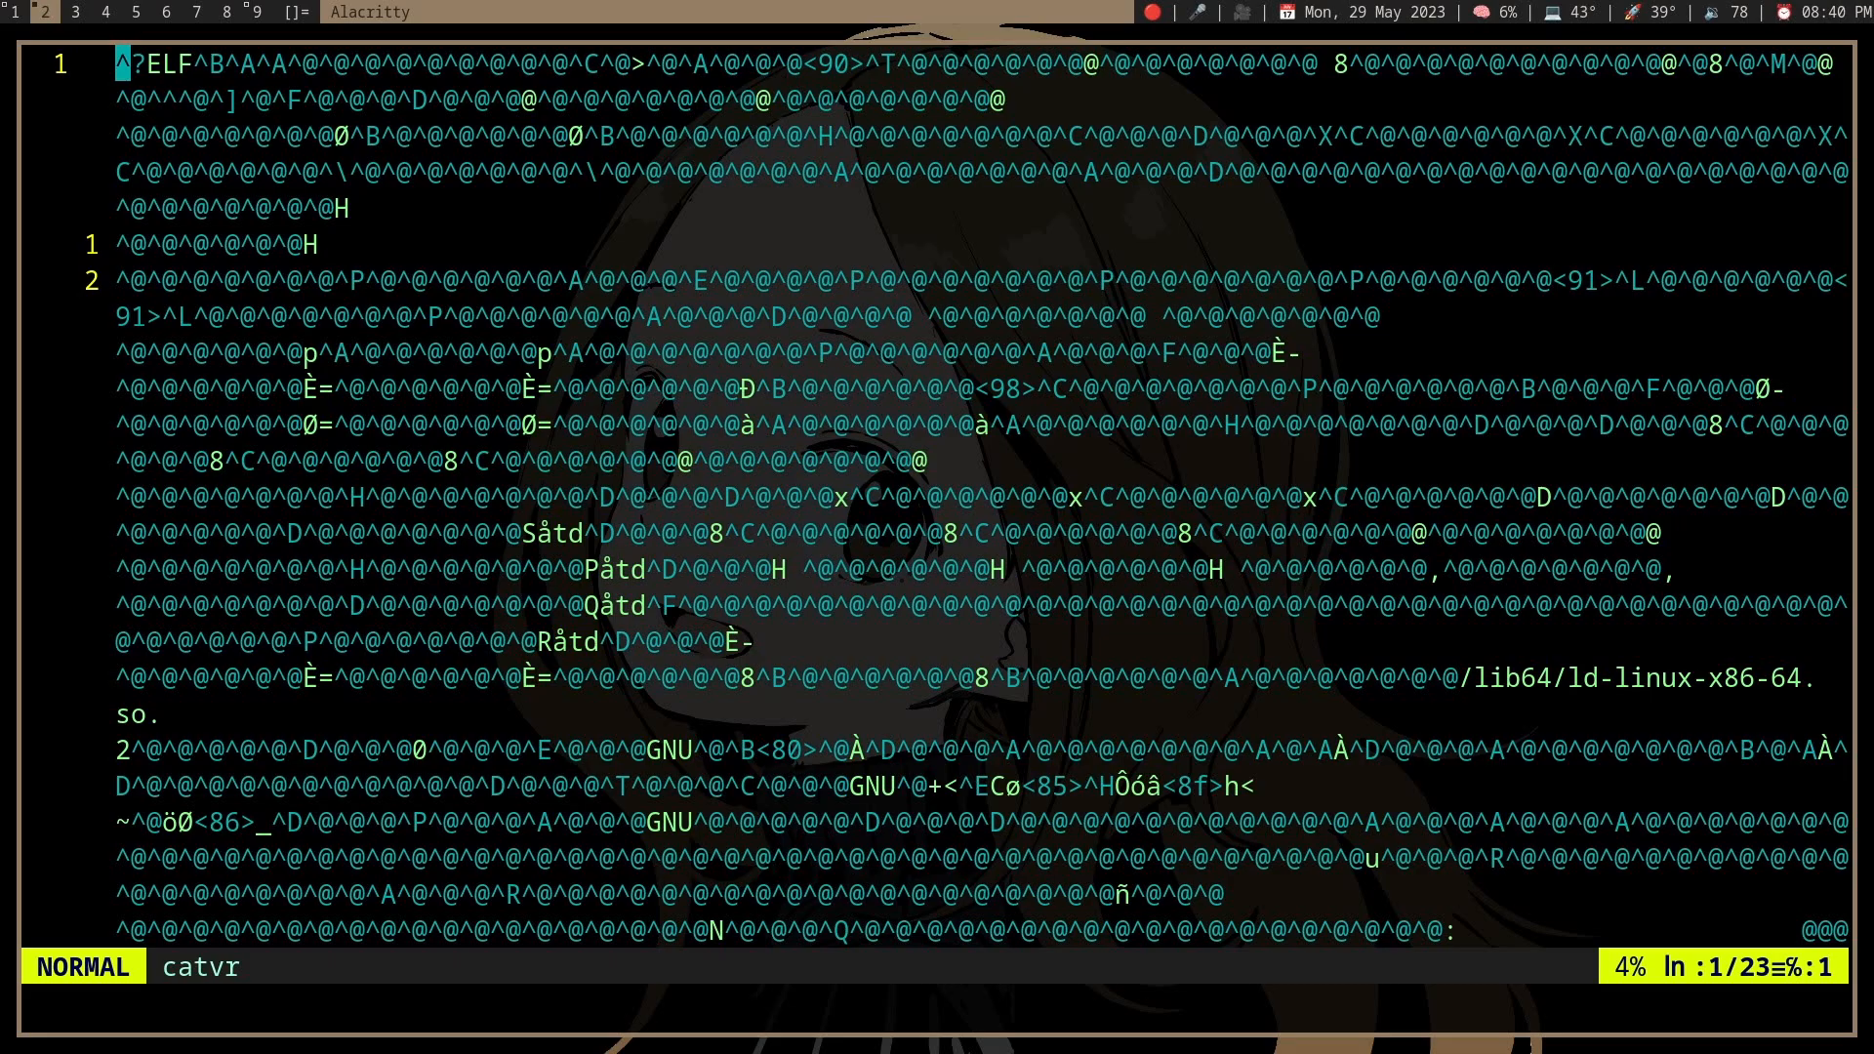
# - Scroll through the CMU ASCII table to the decimal codes of the control characters
pyautogui.scroll(-3)
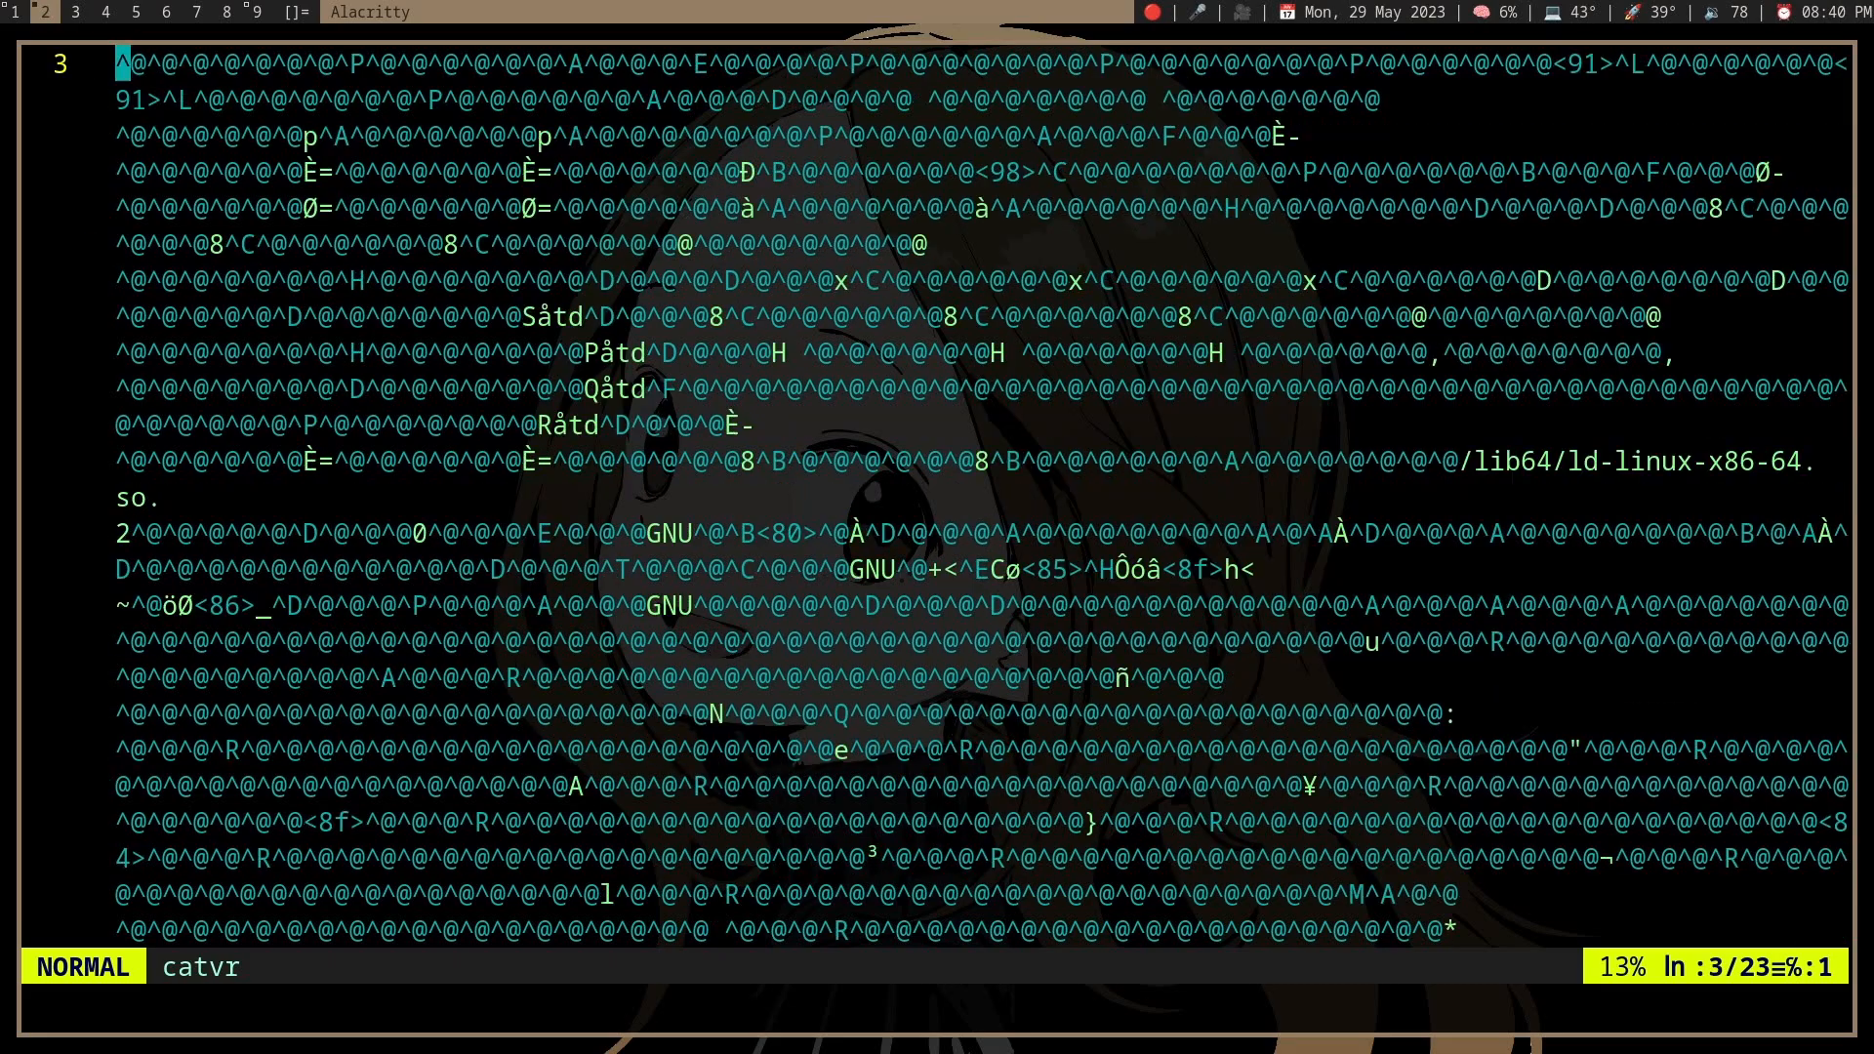
pyautogui.scroll(-3)
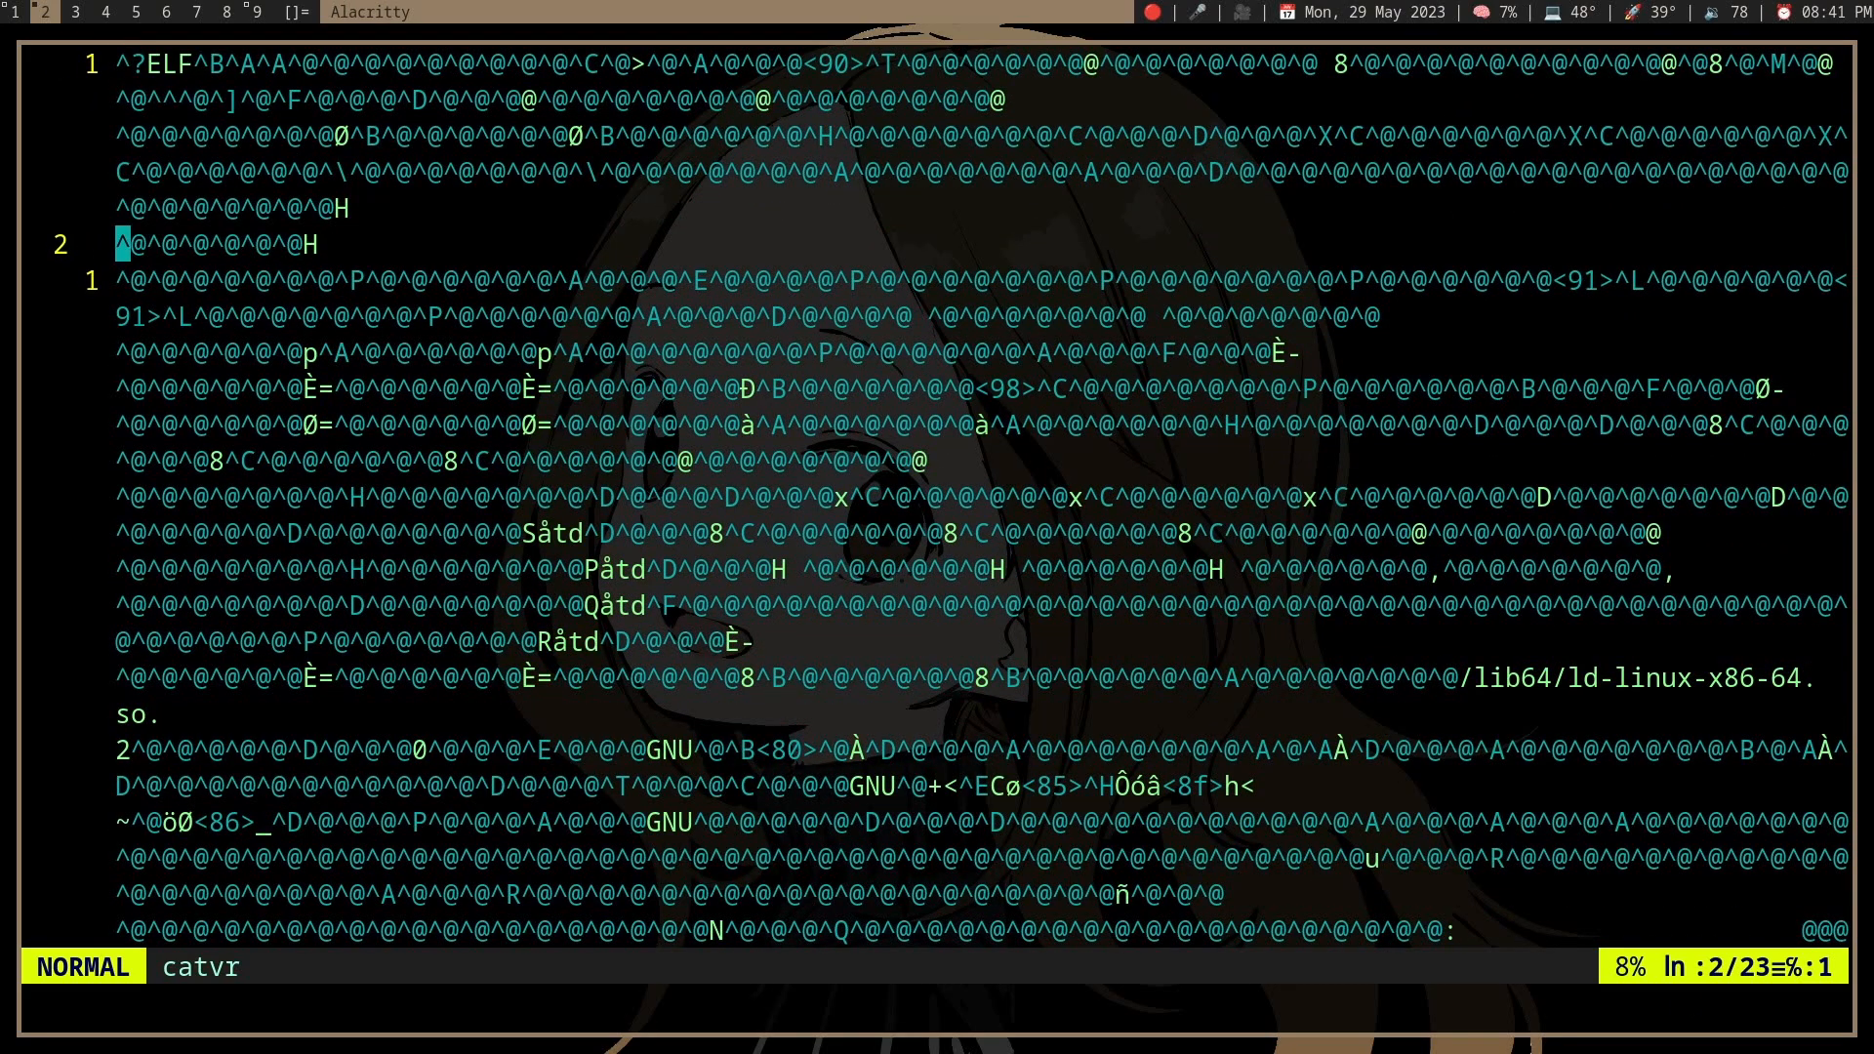
pyautogui.scroll(-3)
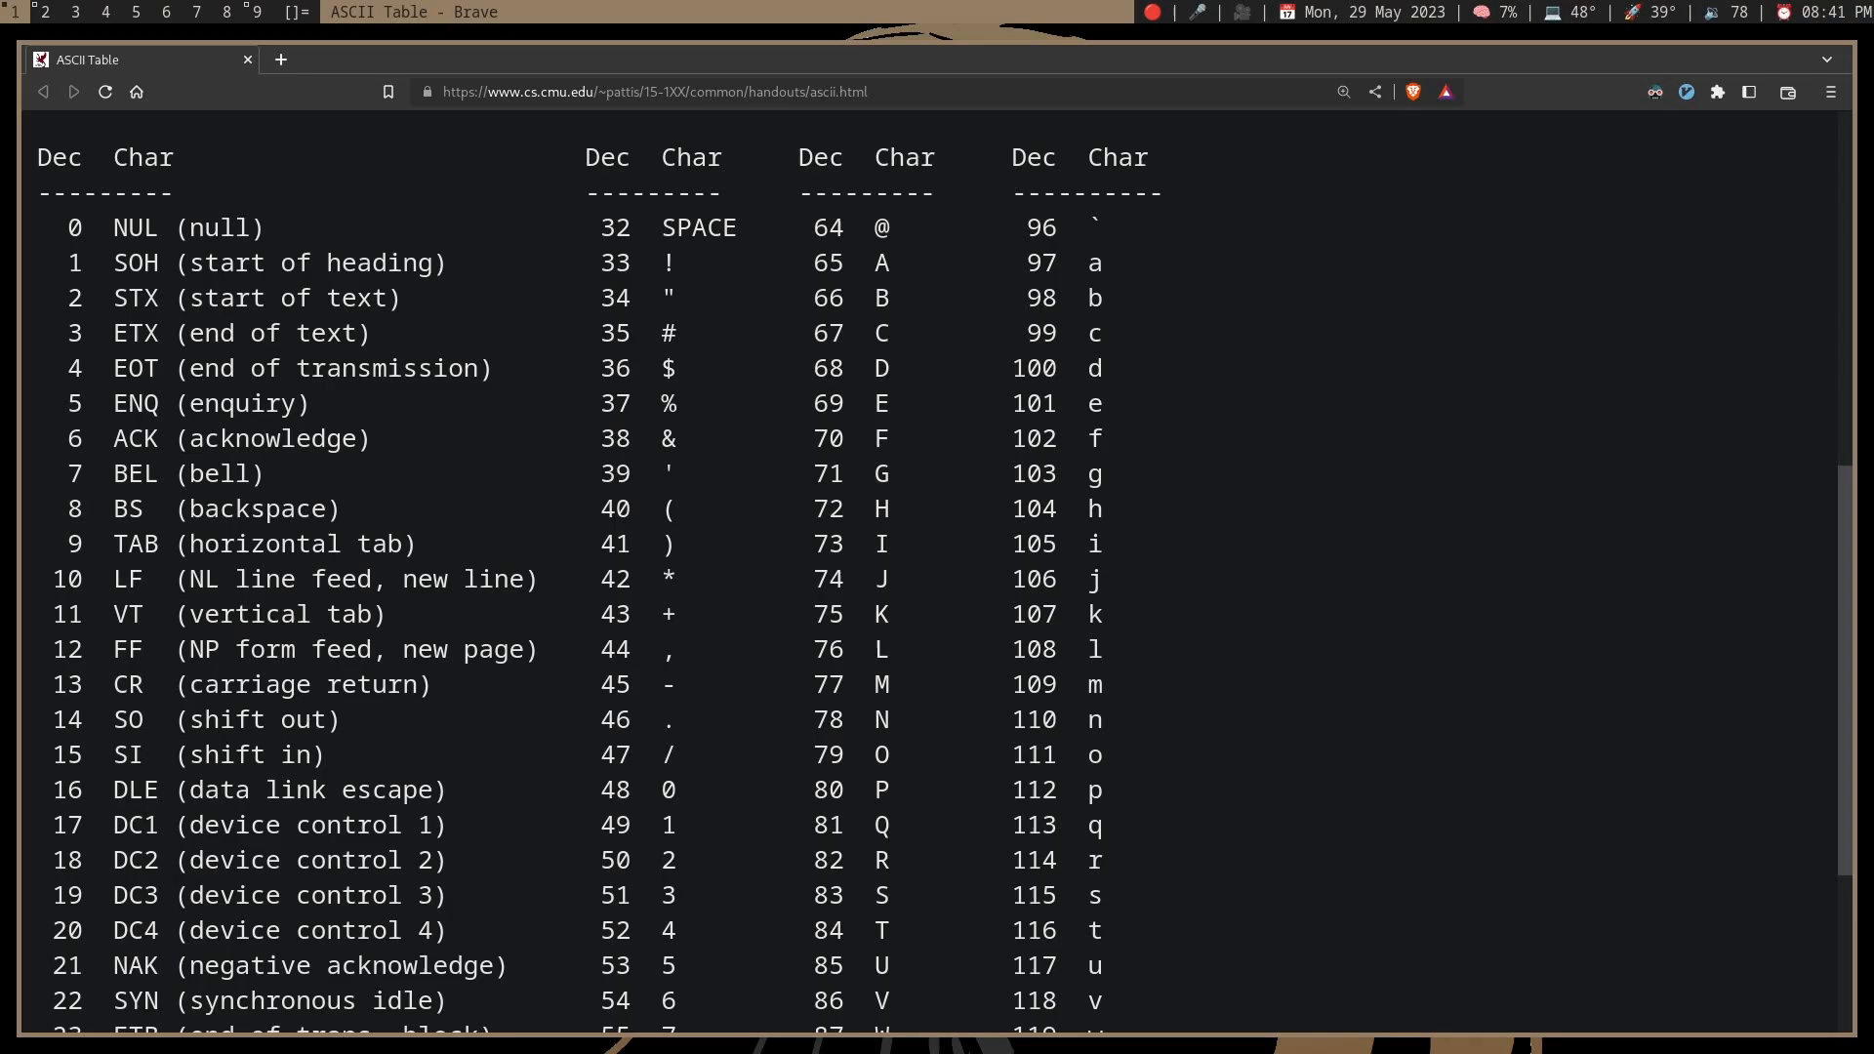
pyautogui.doubleClick(226, 508)
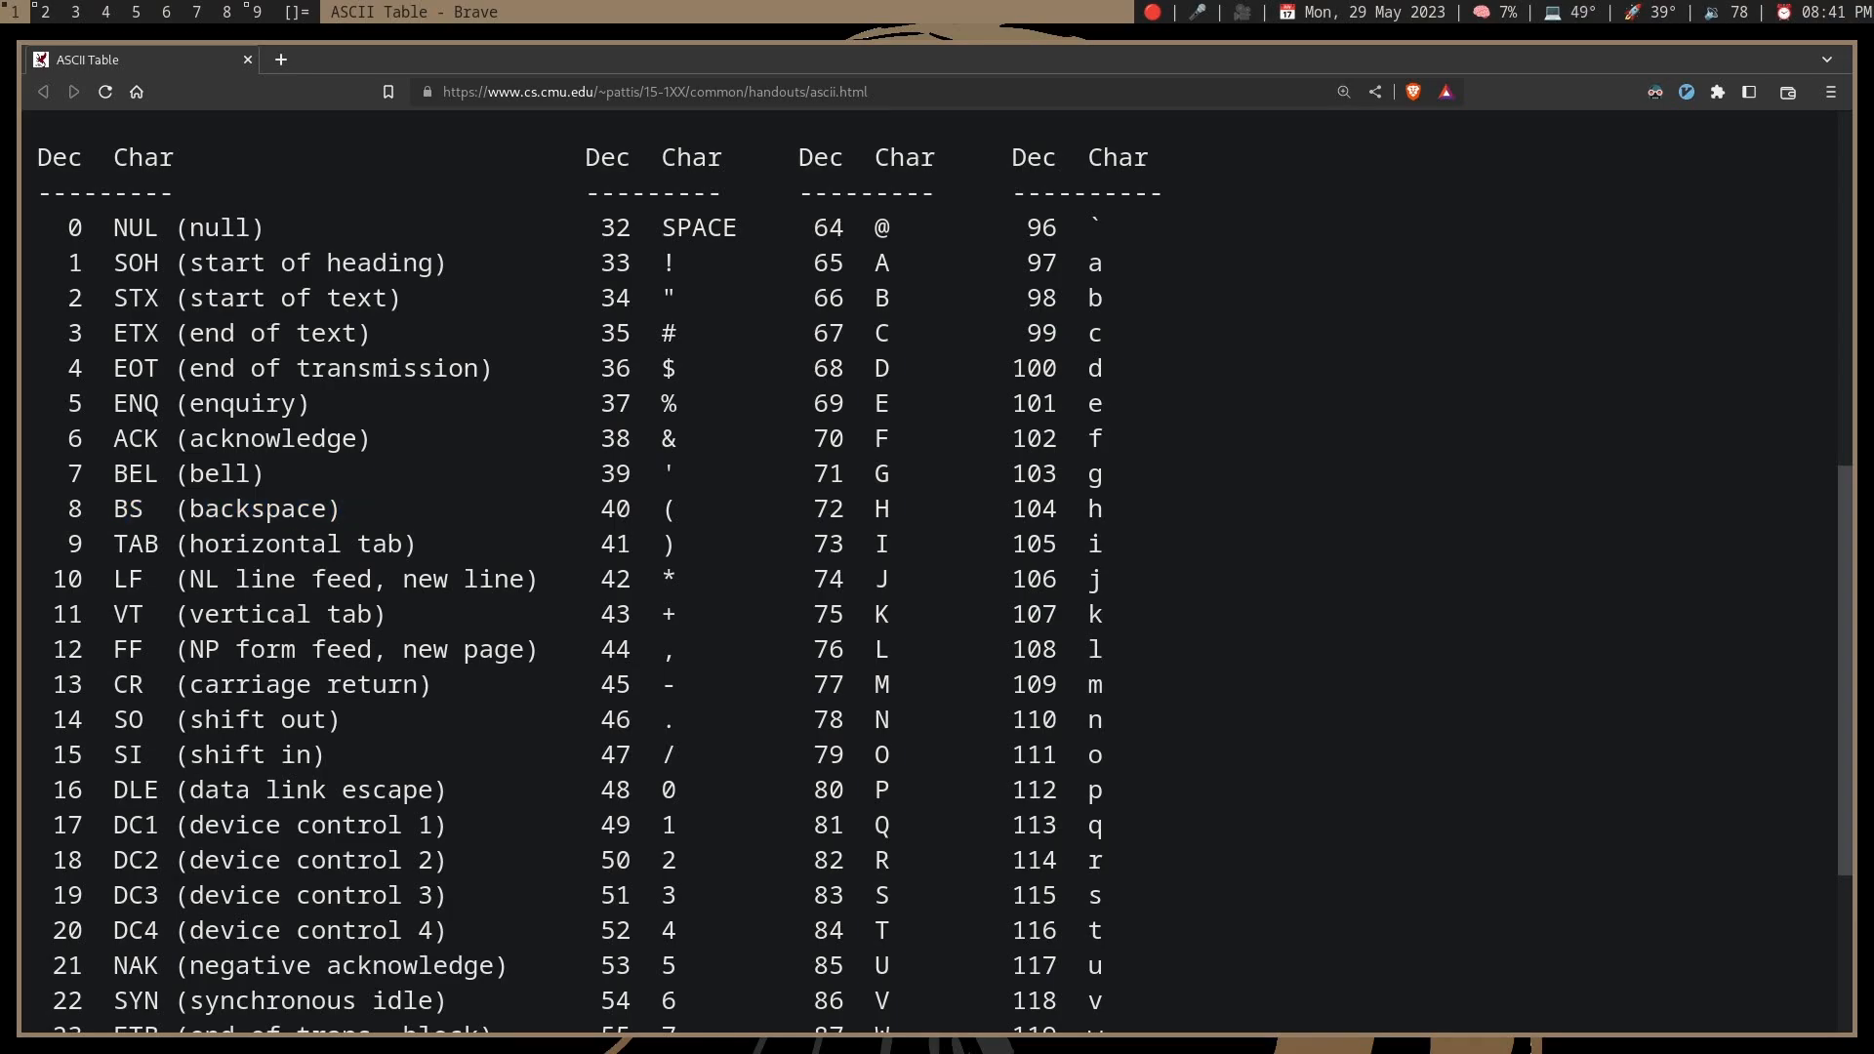
pyautogui.scroll(-3)
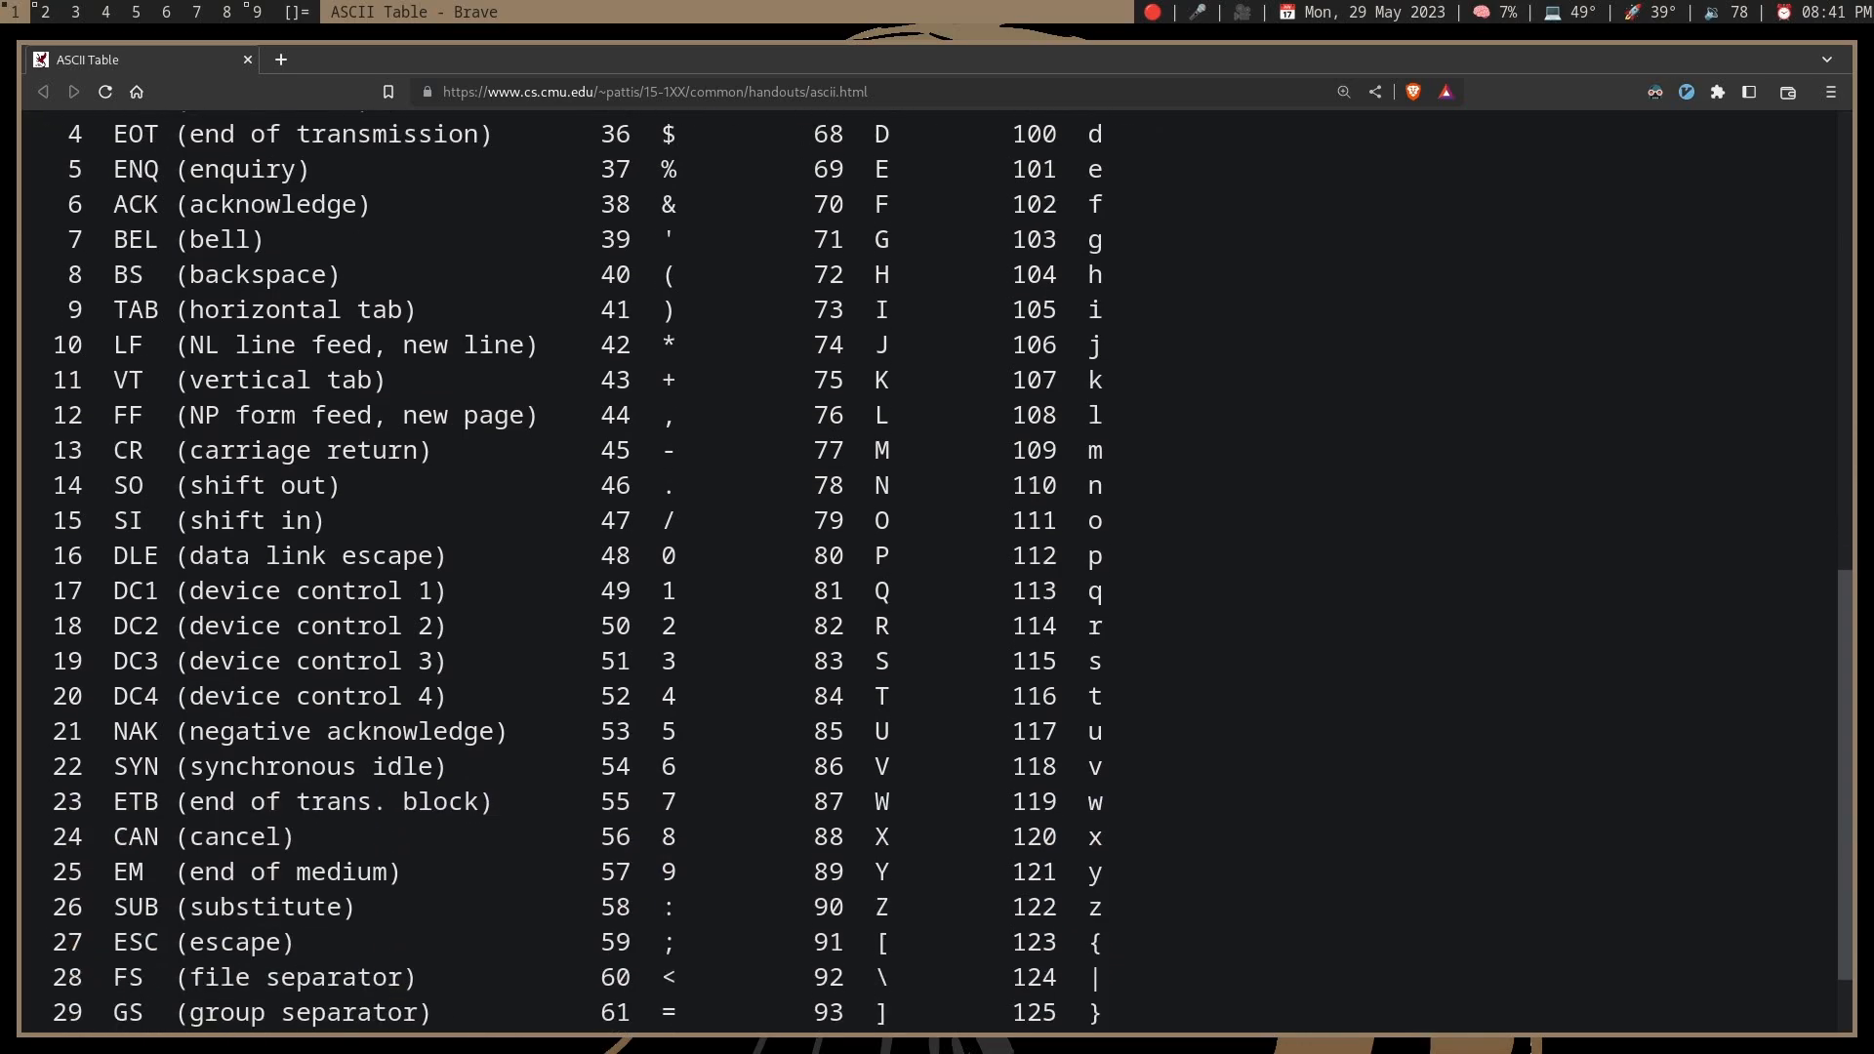
pyautogui.scroll(-3)
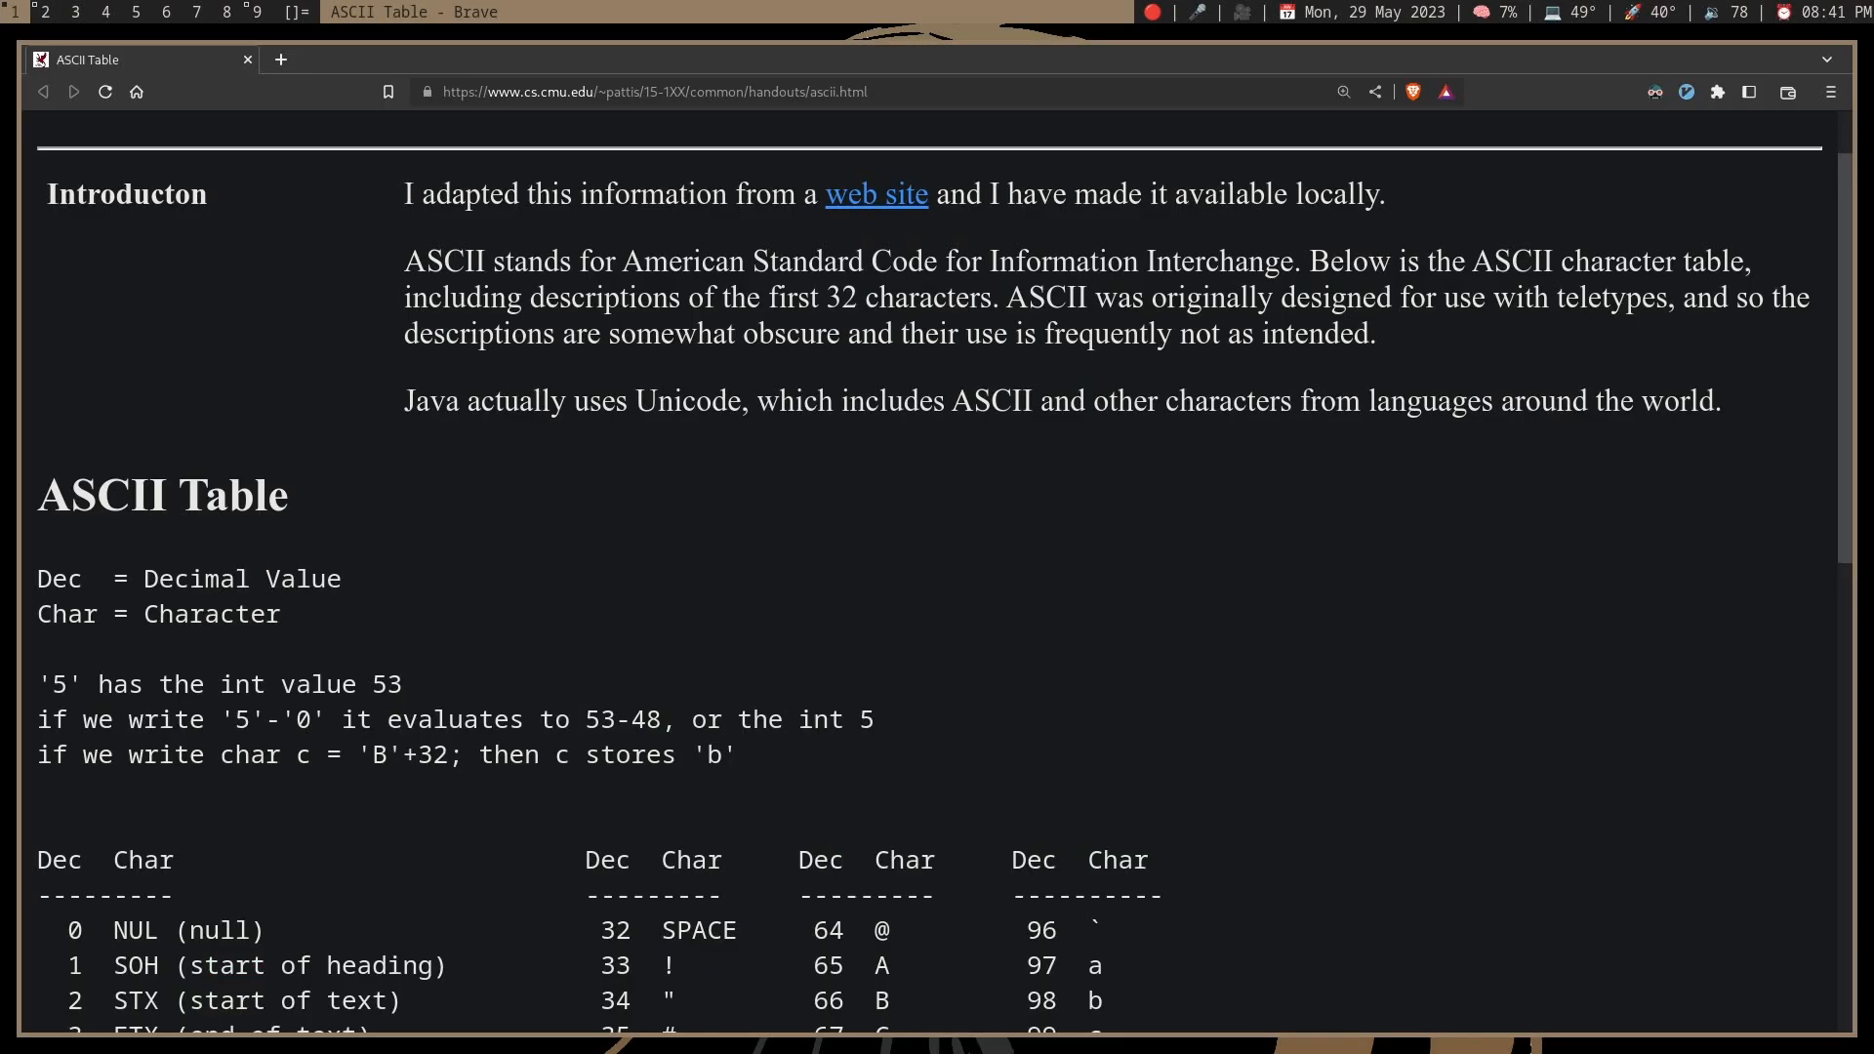
pyautogui.scroll(-3)
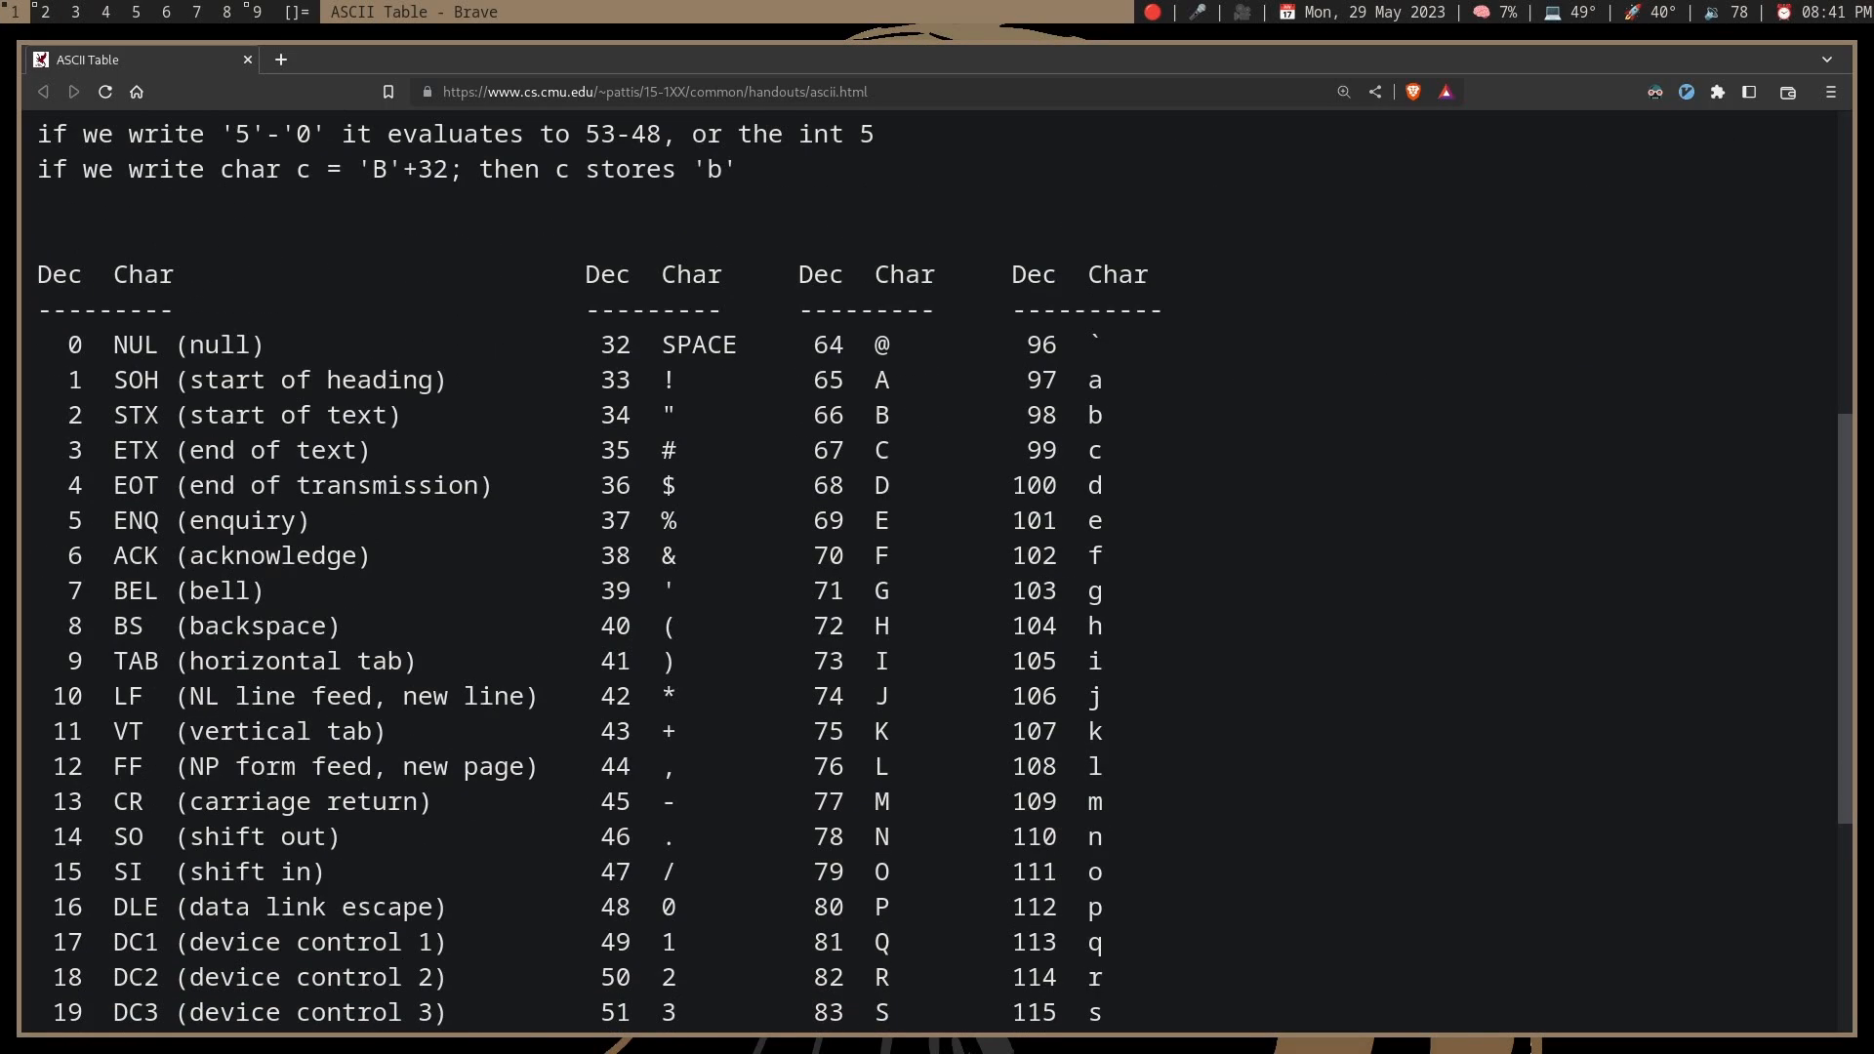
pyautogui.scroll(-3)
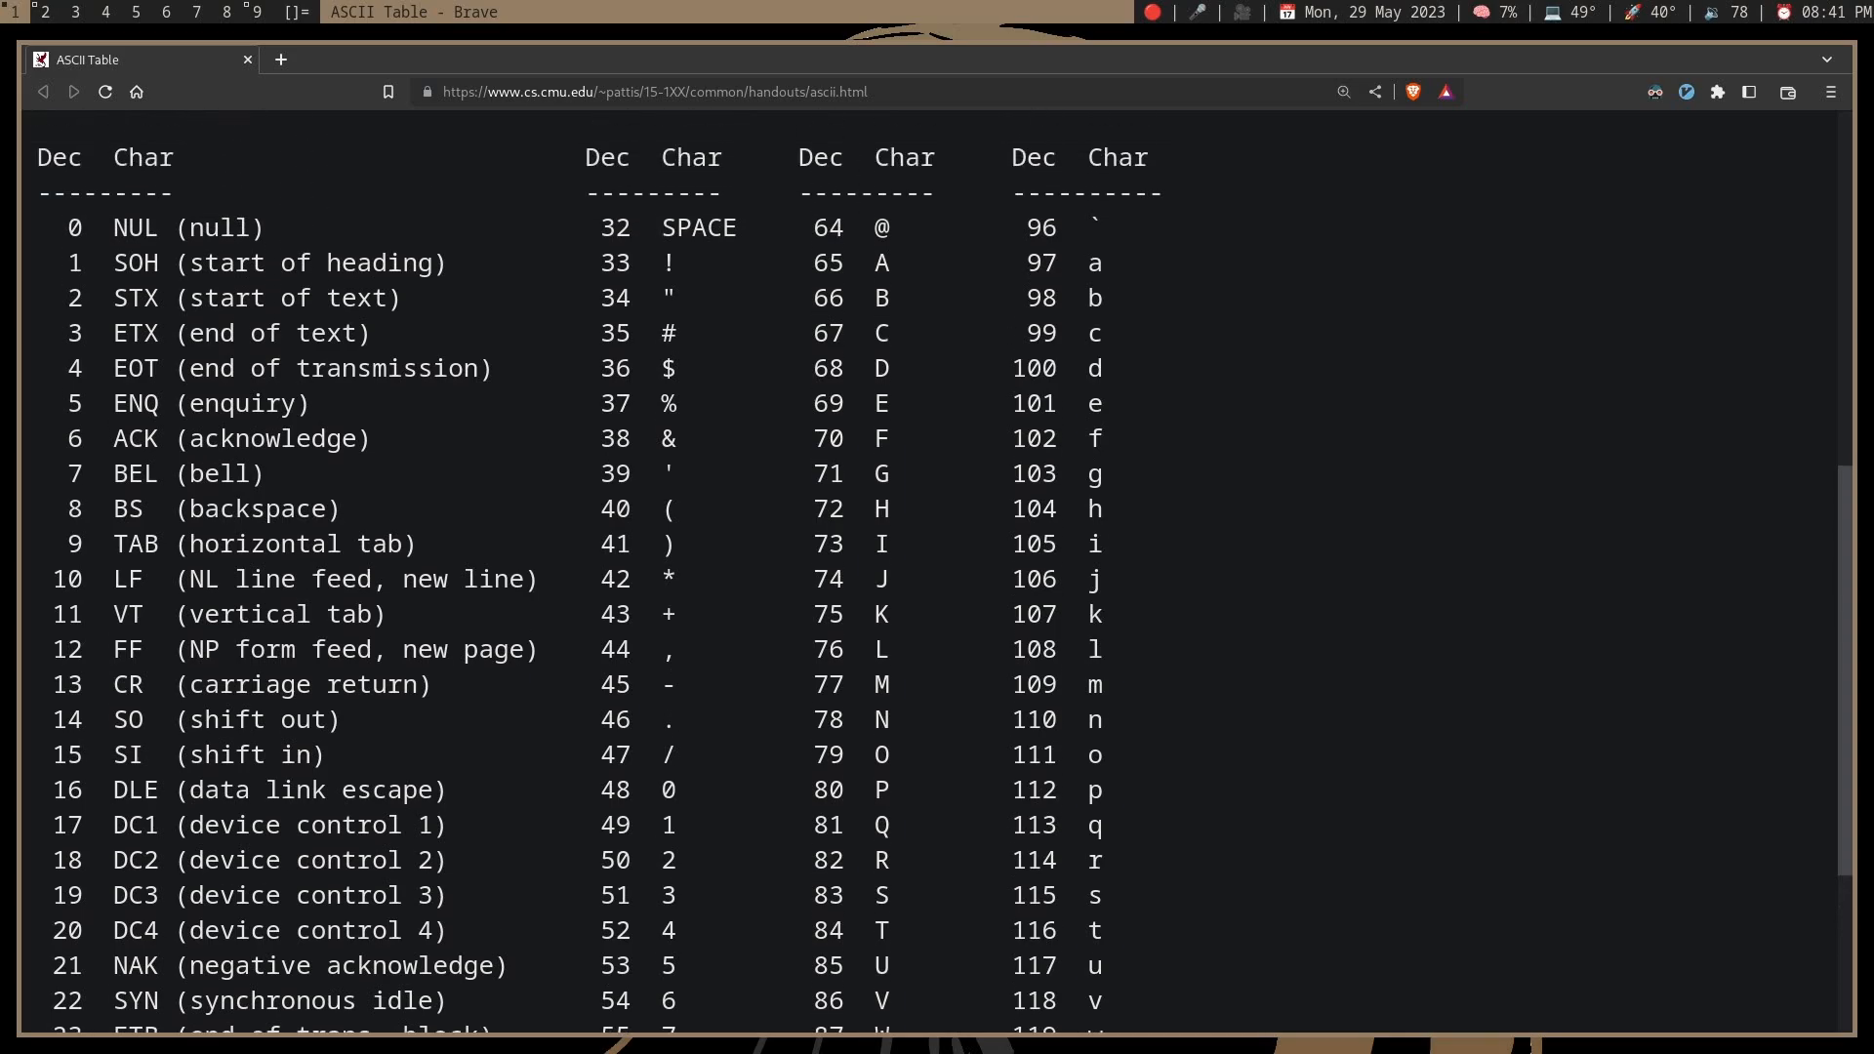
pyautogui.scroll(-3)
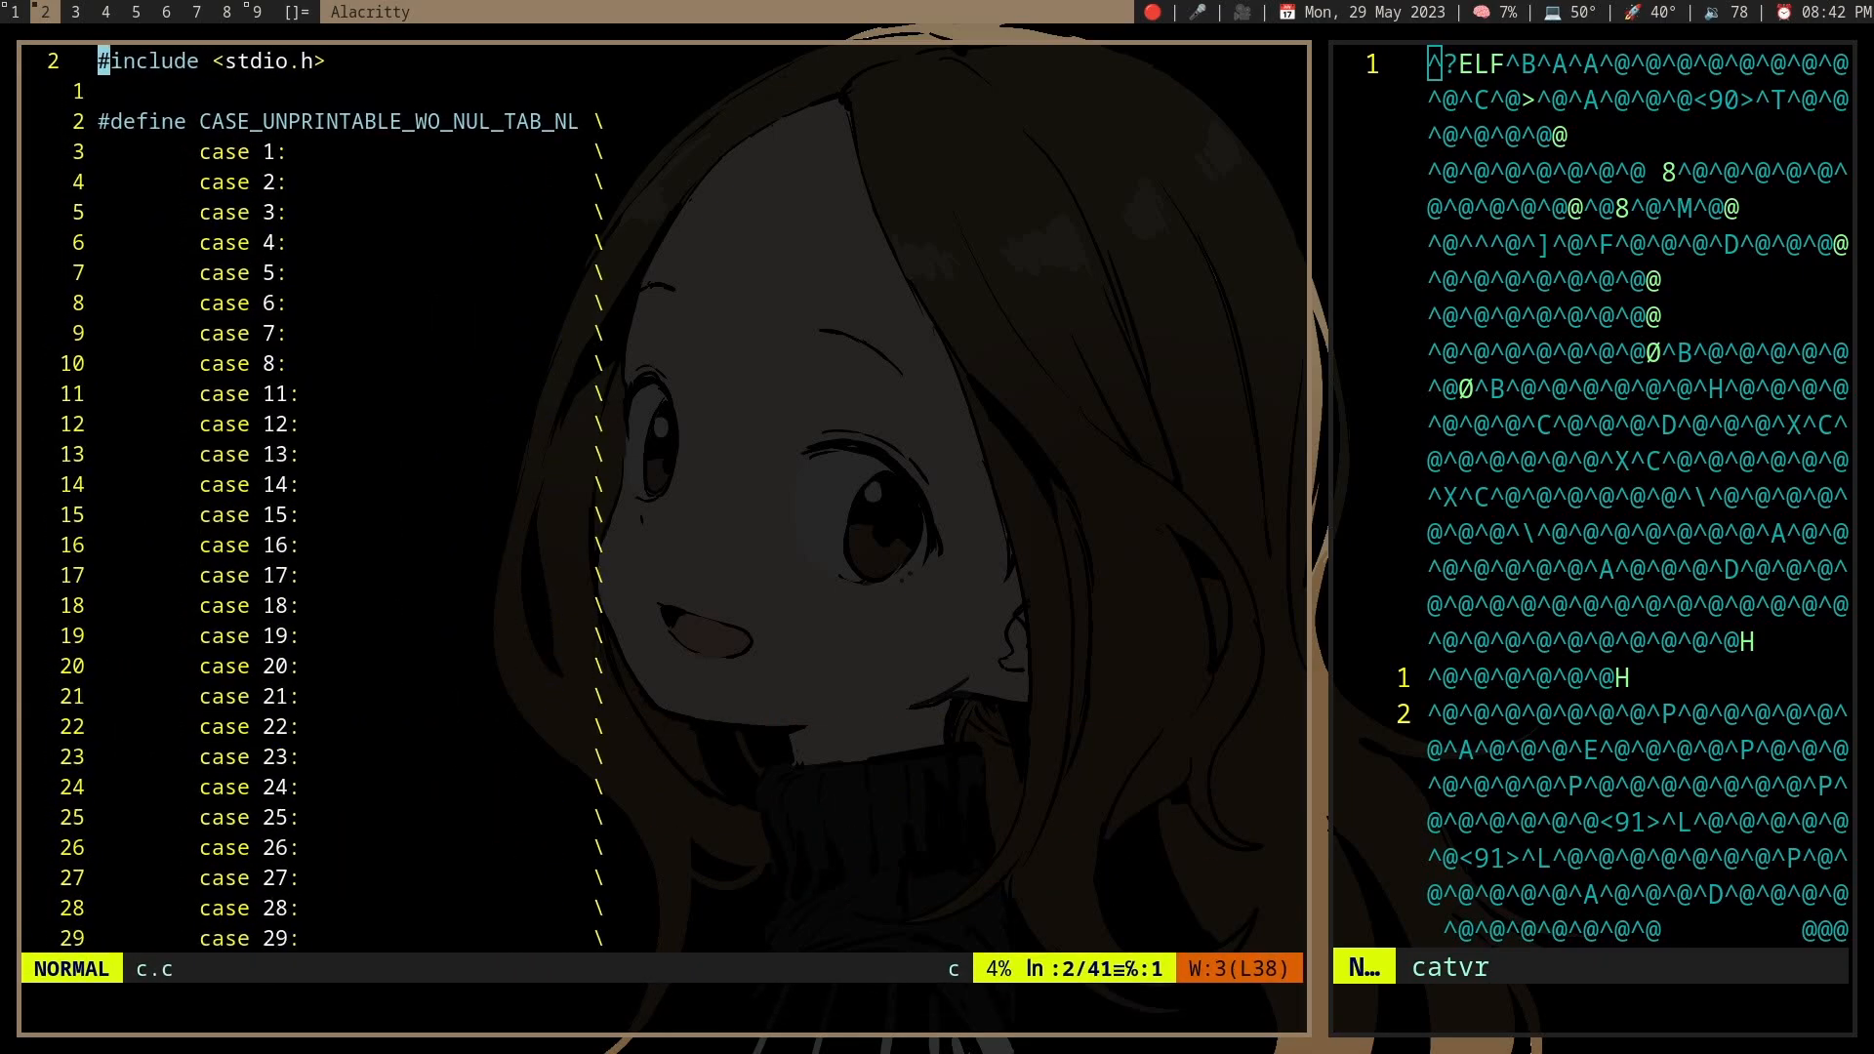
pyautogui.scroll(-3)
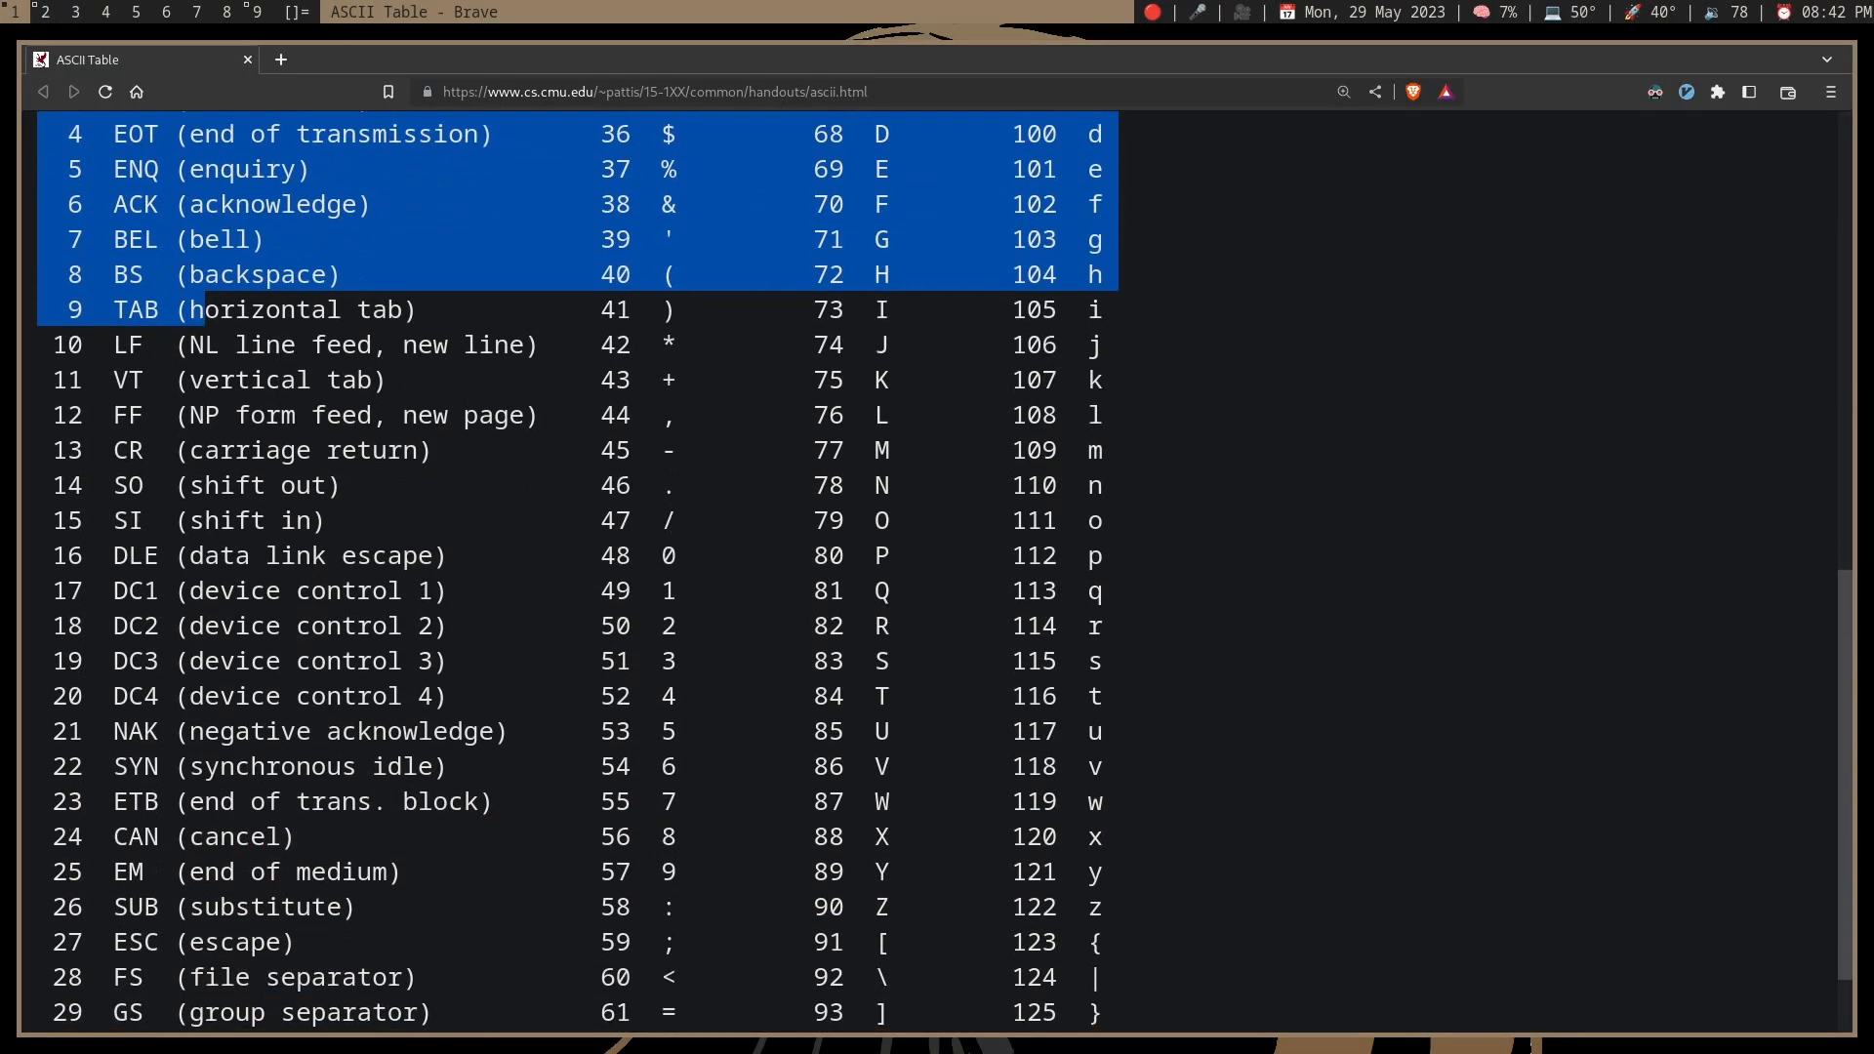
pyautogui.scroll(3)
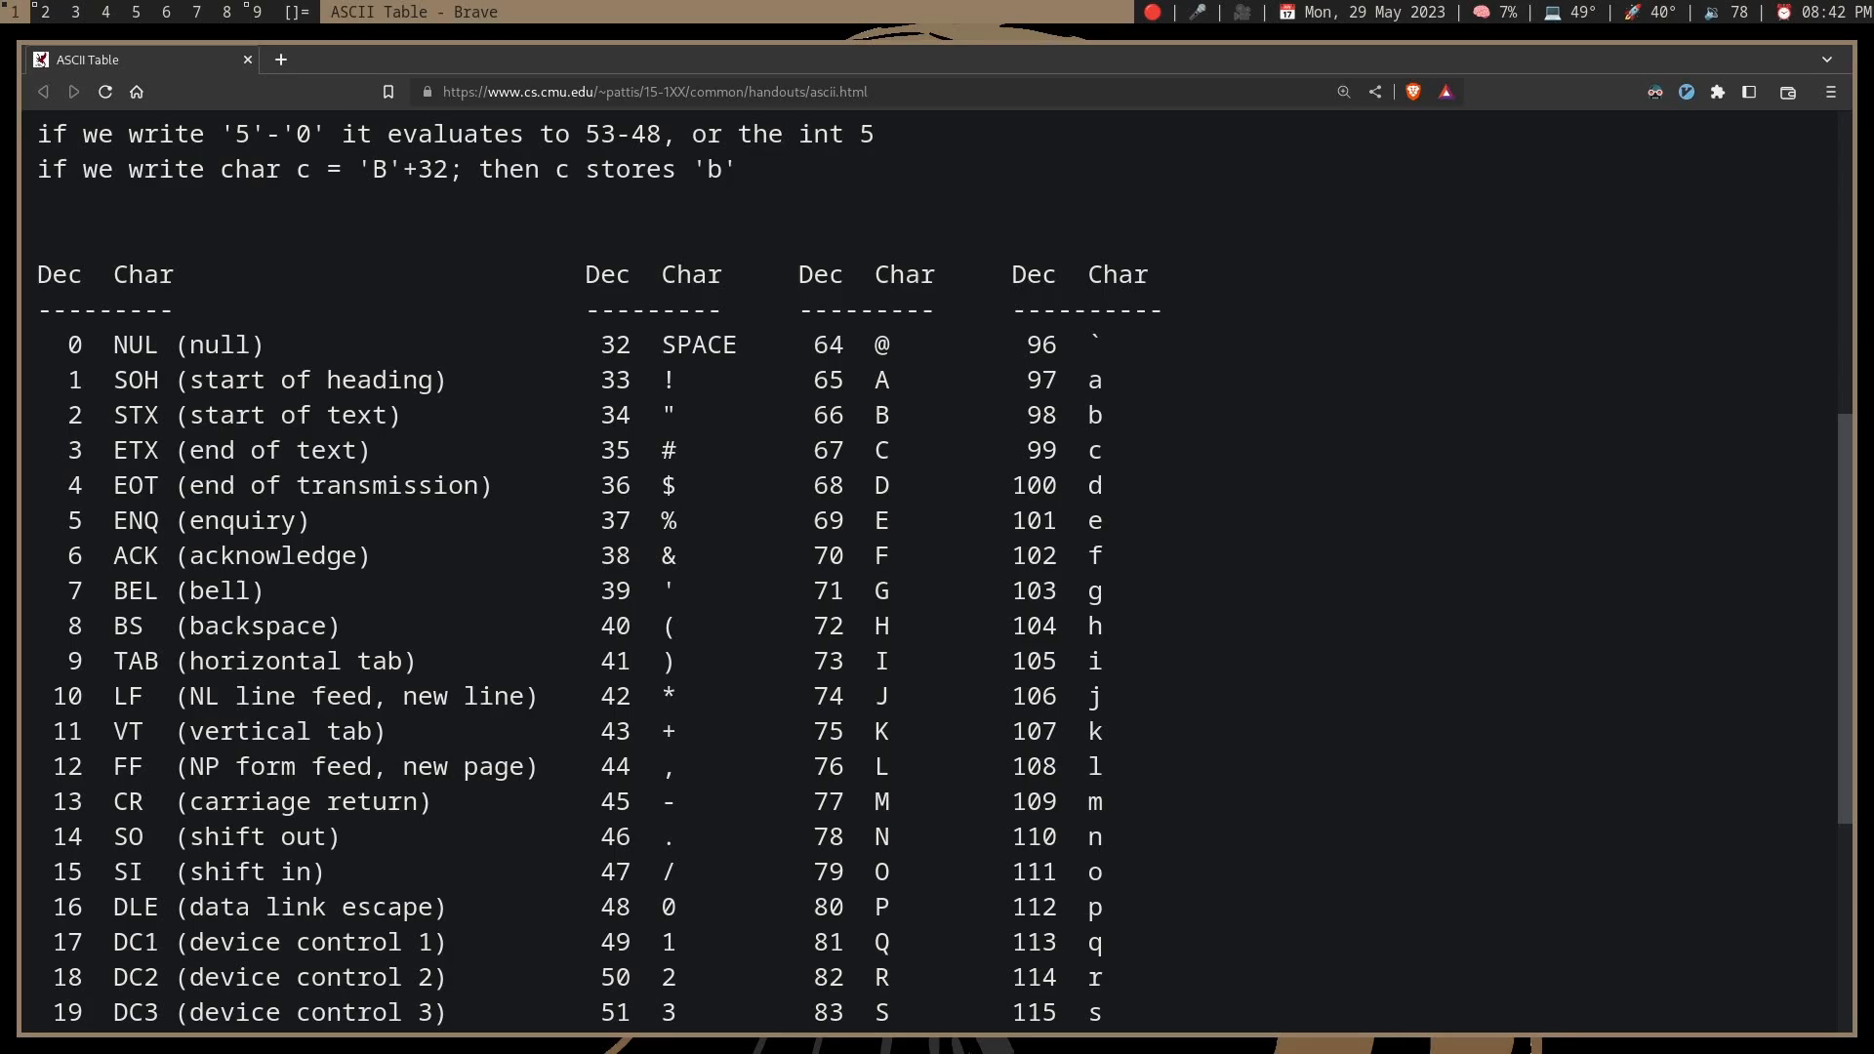
pyautogui.moveTo(113, 661); pyautogui.dragTo(539, 695)
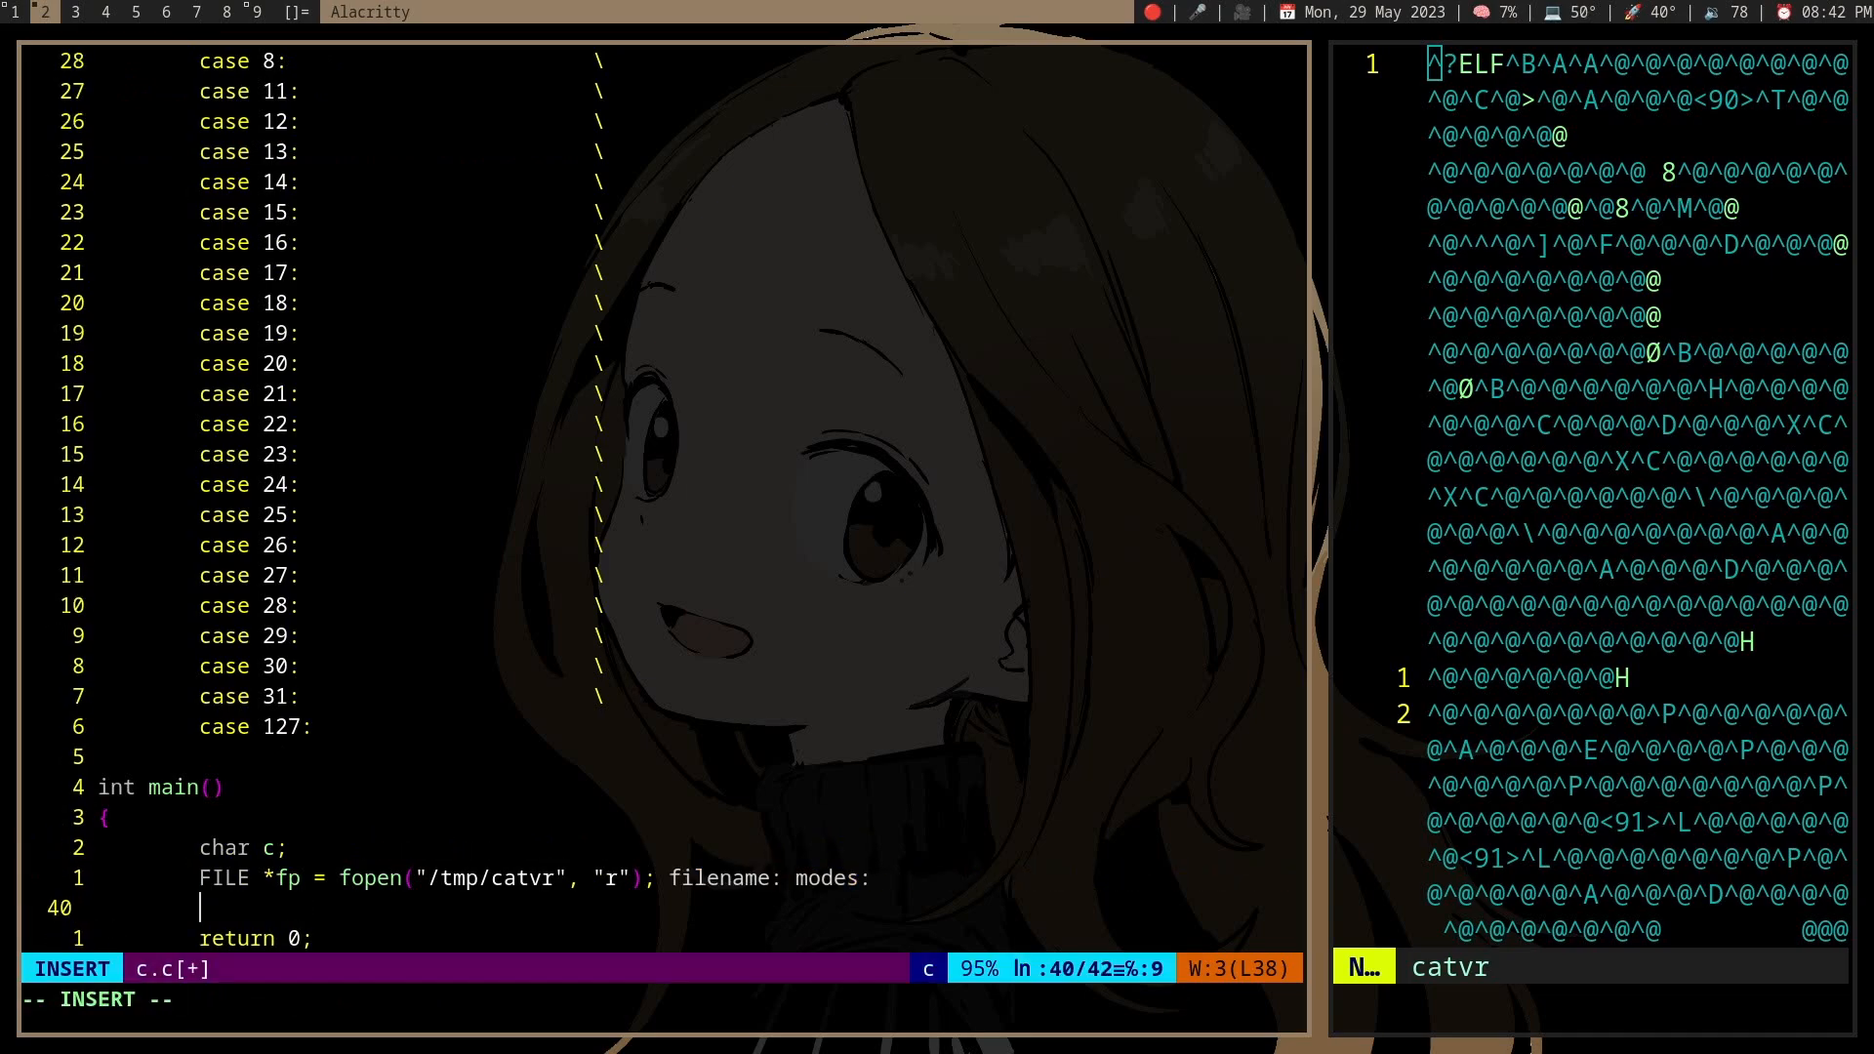
# - Declare FILE *fp = fopen("/tmp/catvr", "r") inside main
pyautogui.write('while')
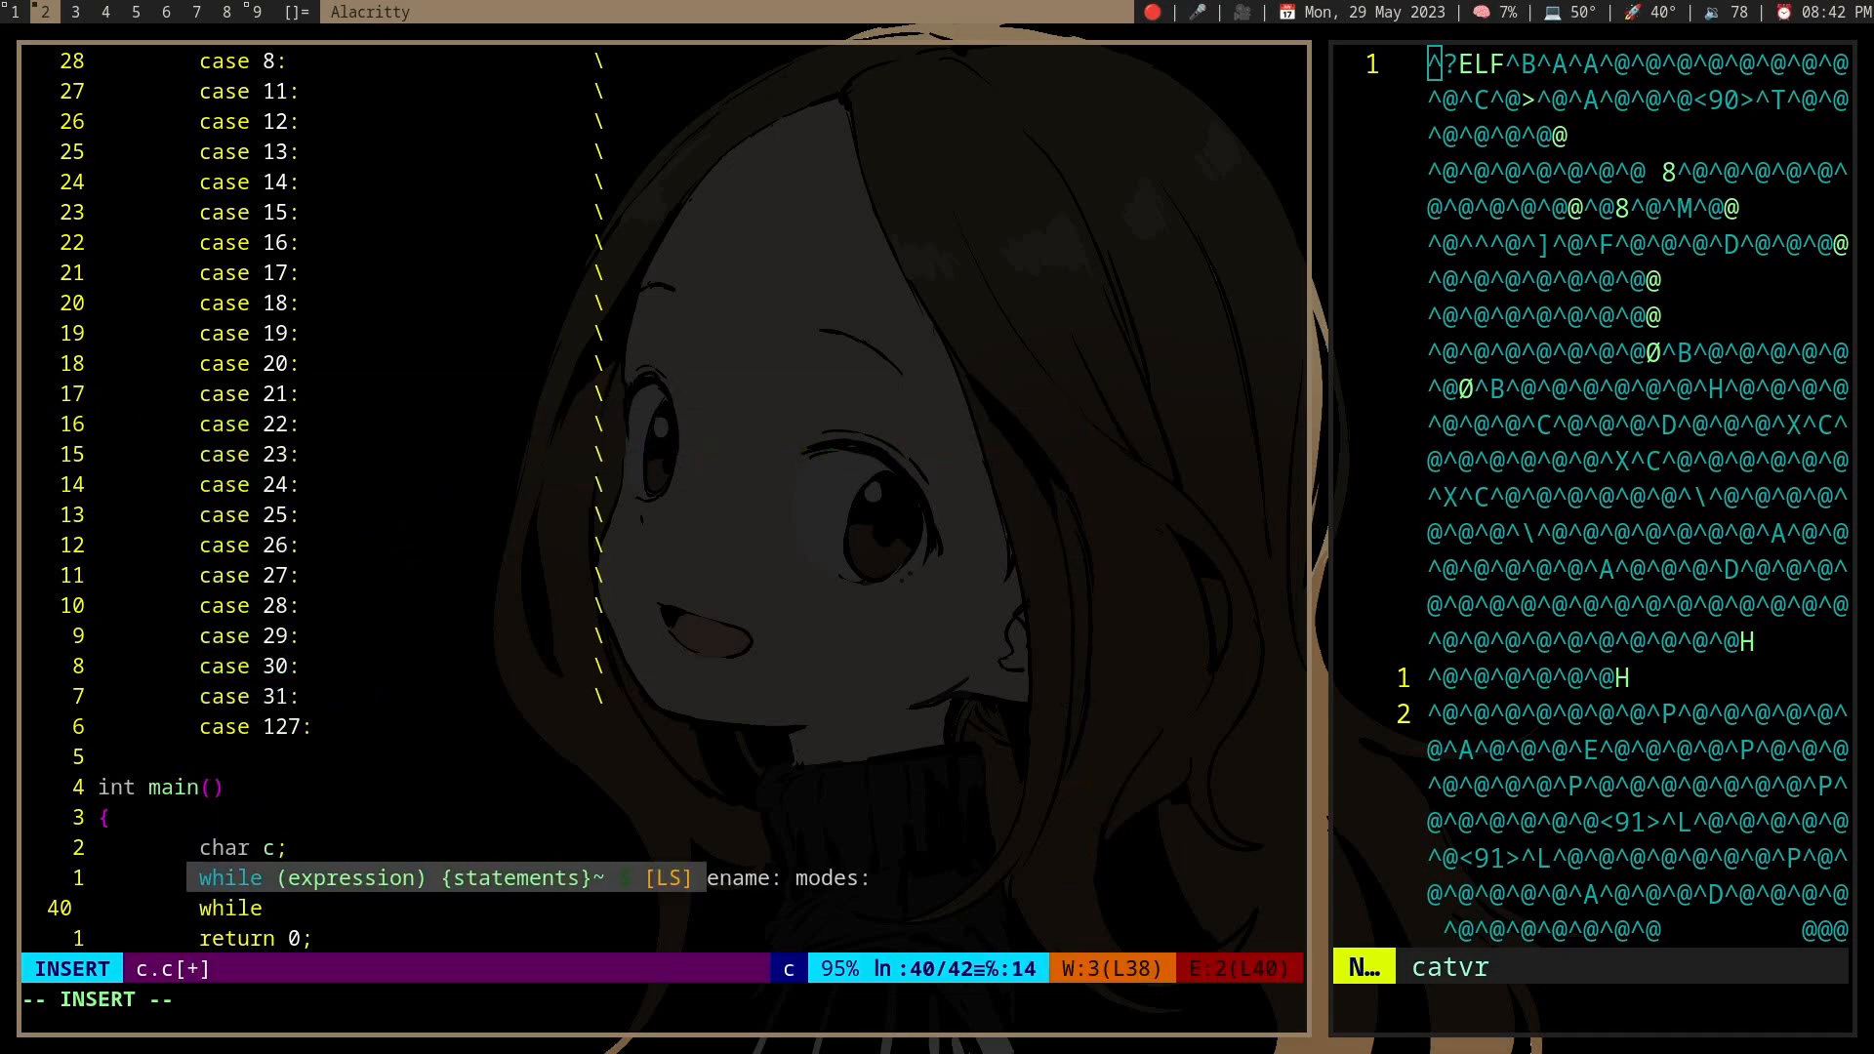
pyautogui.write('FILE *fp = fopen("/tmp/catvr", "r");')
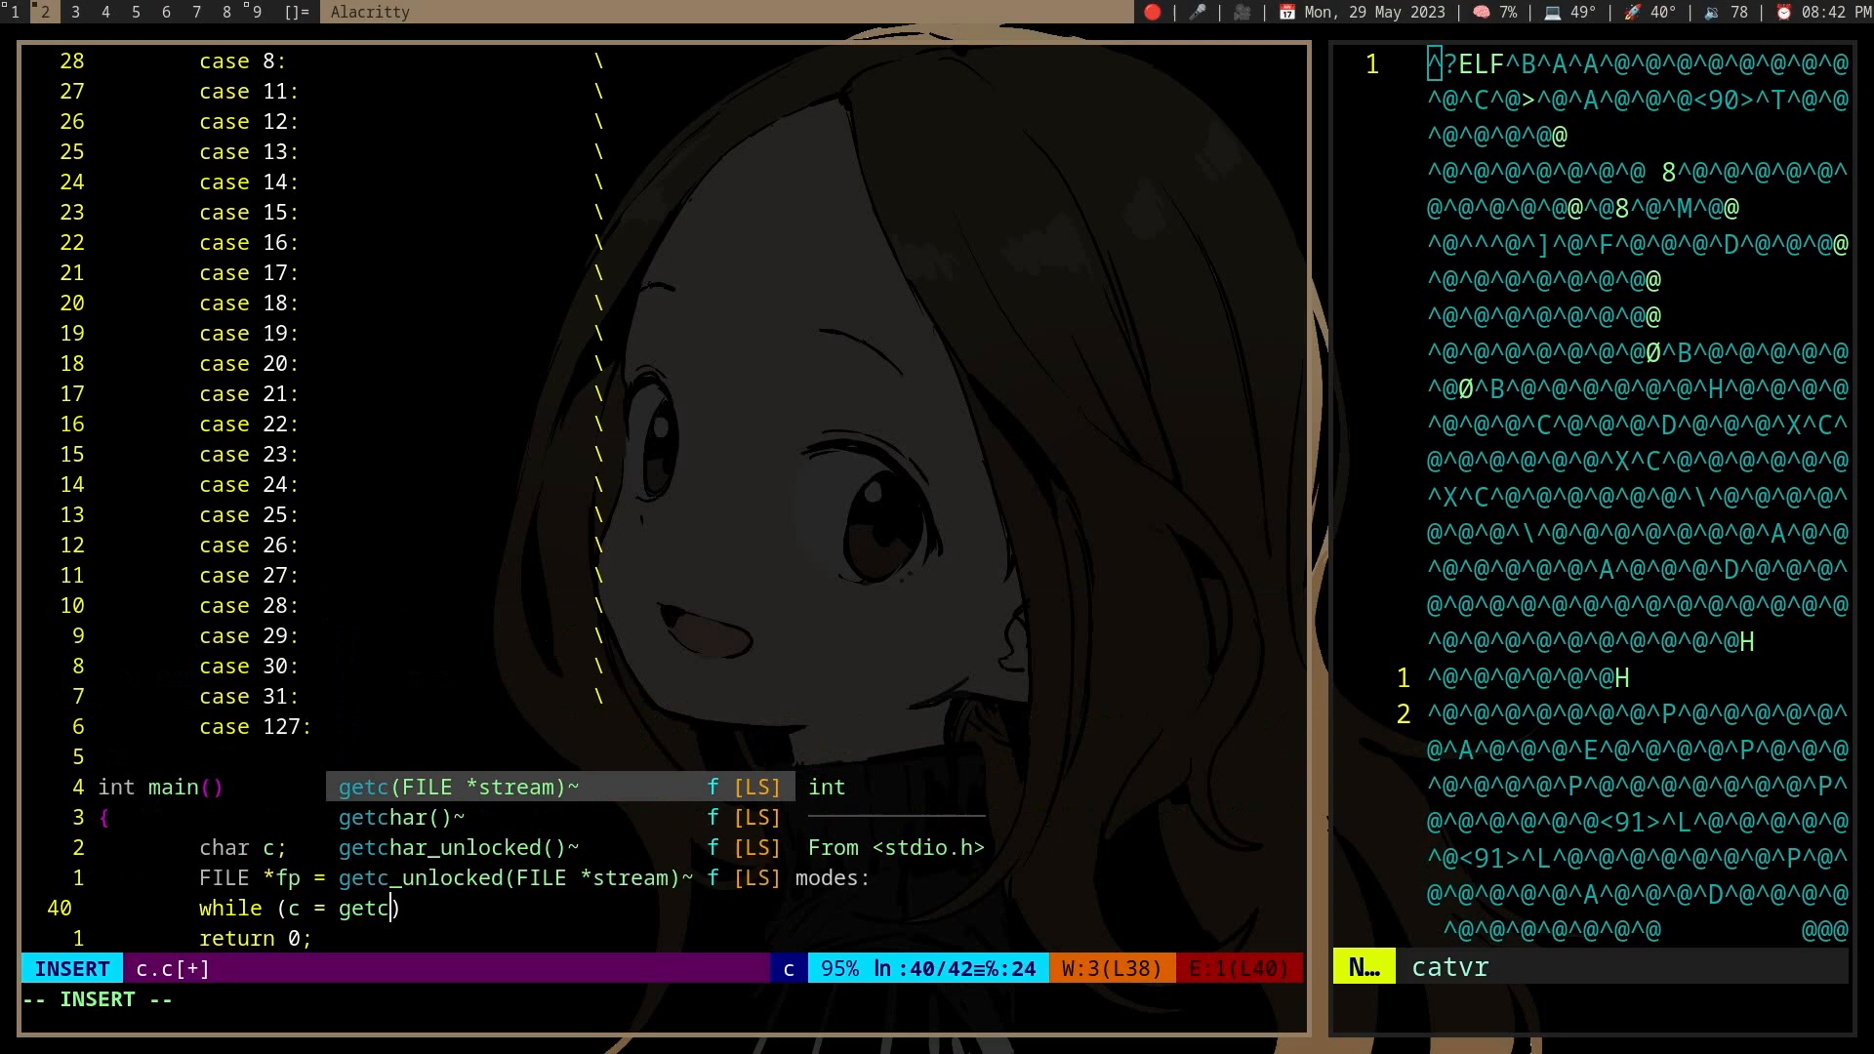
pyautogui.press('Escape')
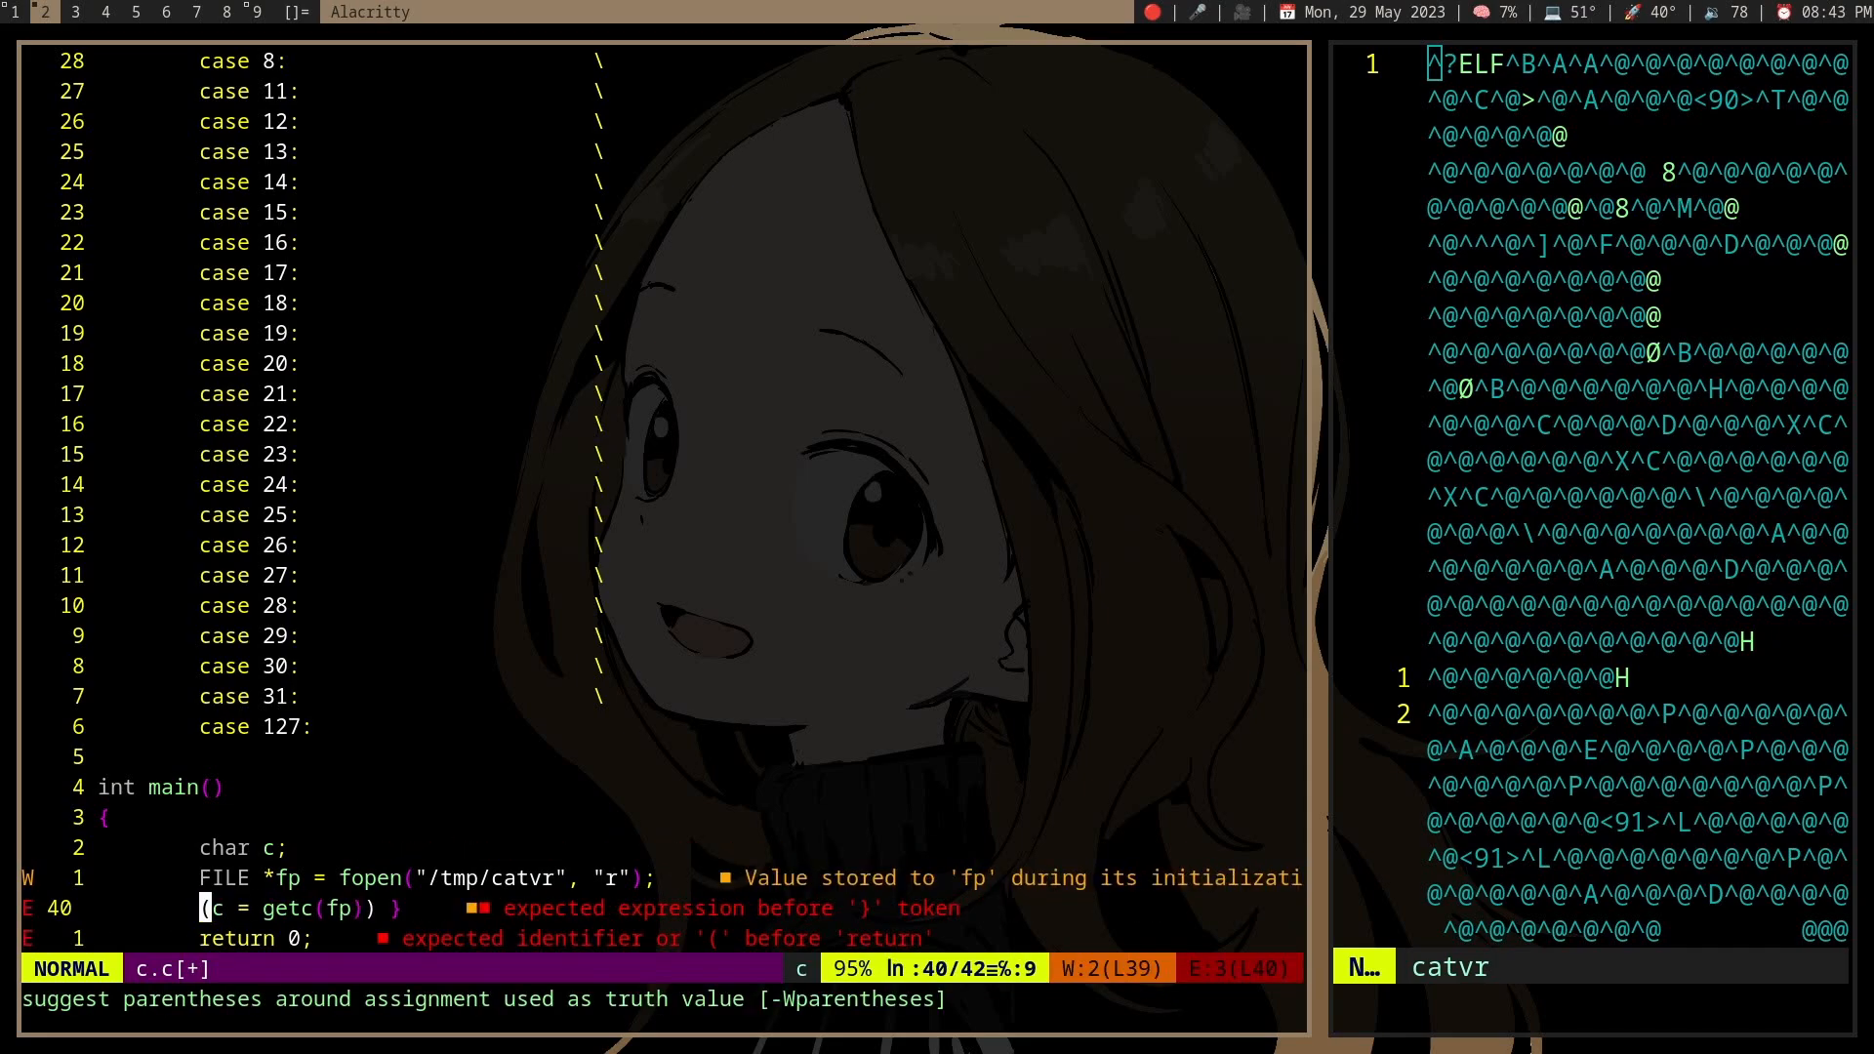
# - Add a for(;;) loop with switch (c = getc(fp)) and begin the CASE_UNPRINTABLE macro case
pyautogui.write('switch')
pyautogui.write('for ')
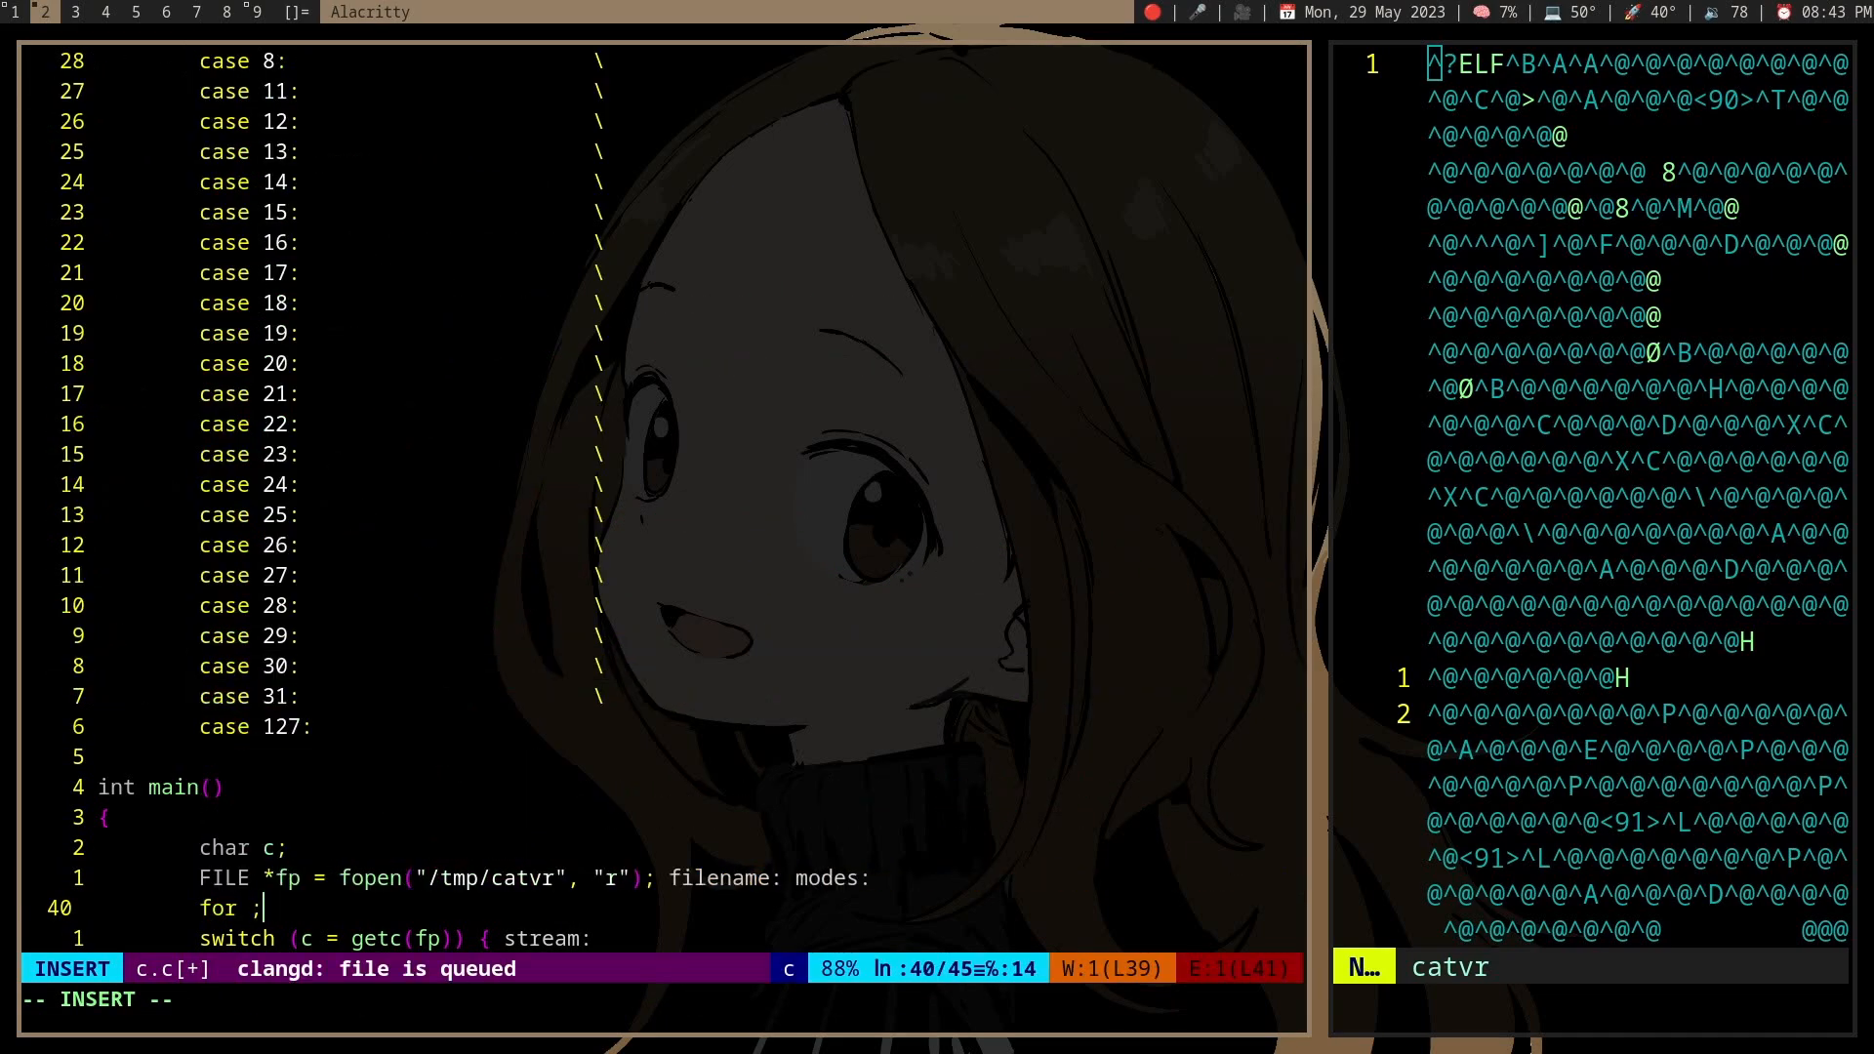
pyautogui.write(';;) {}')
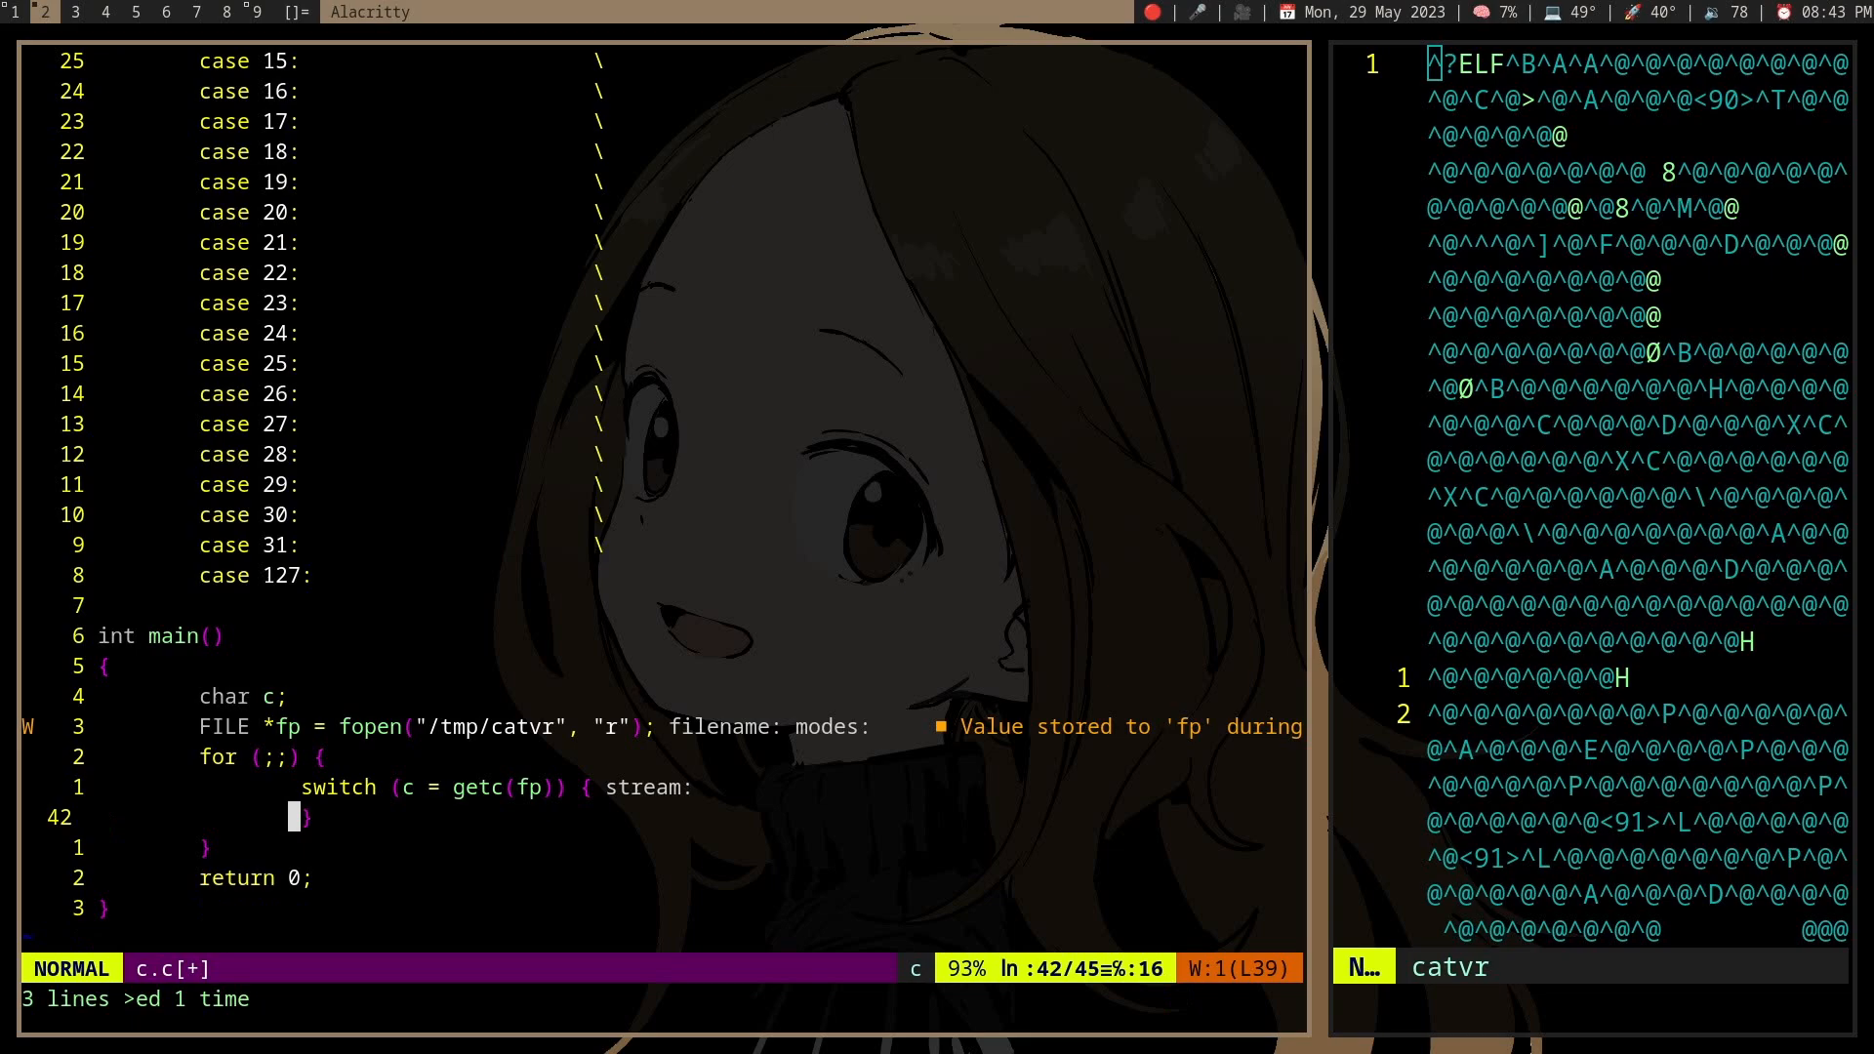
pyautogui.write('CASE_UNPRINTABLE_WO_NUL_TAB_NL')
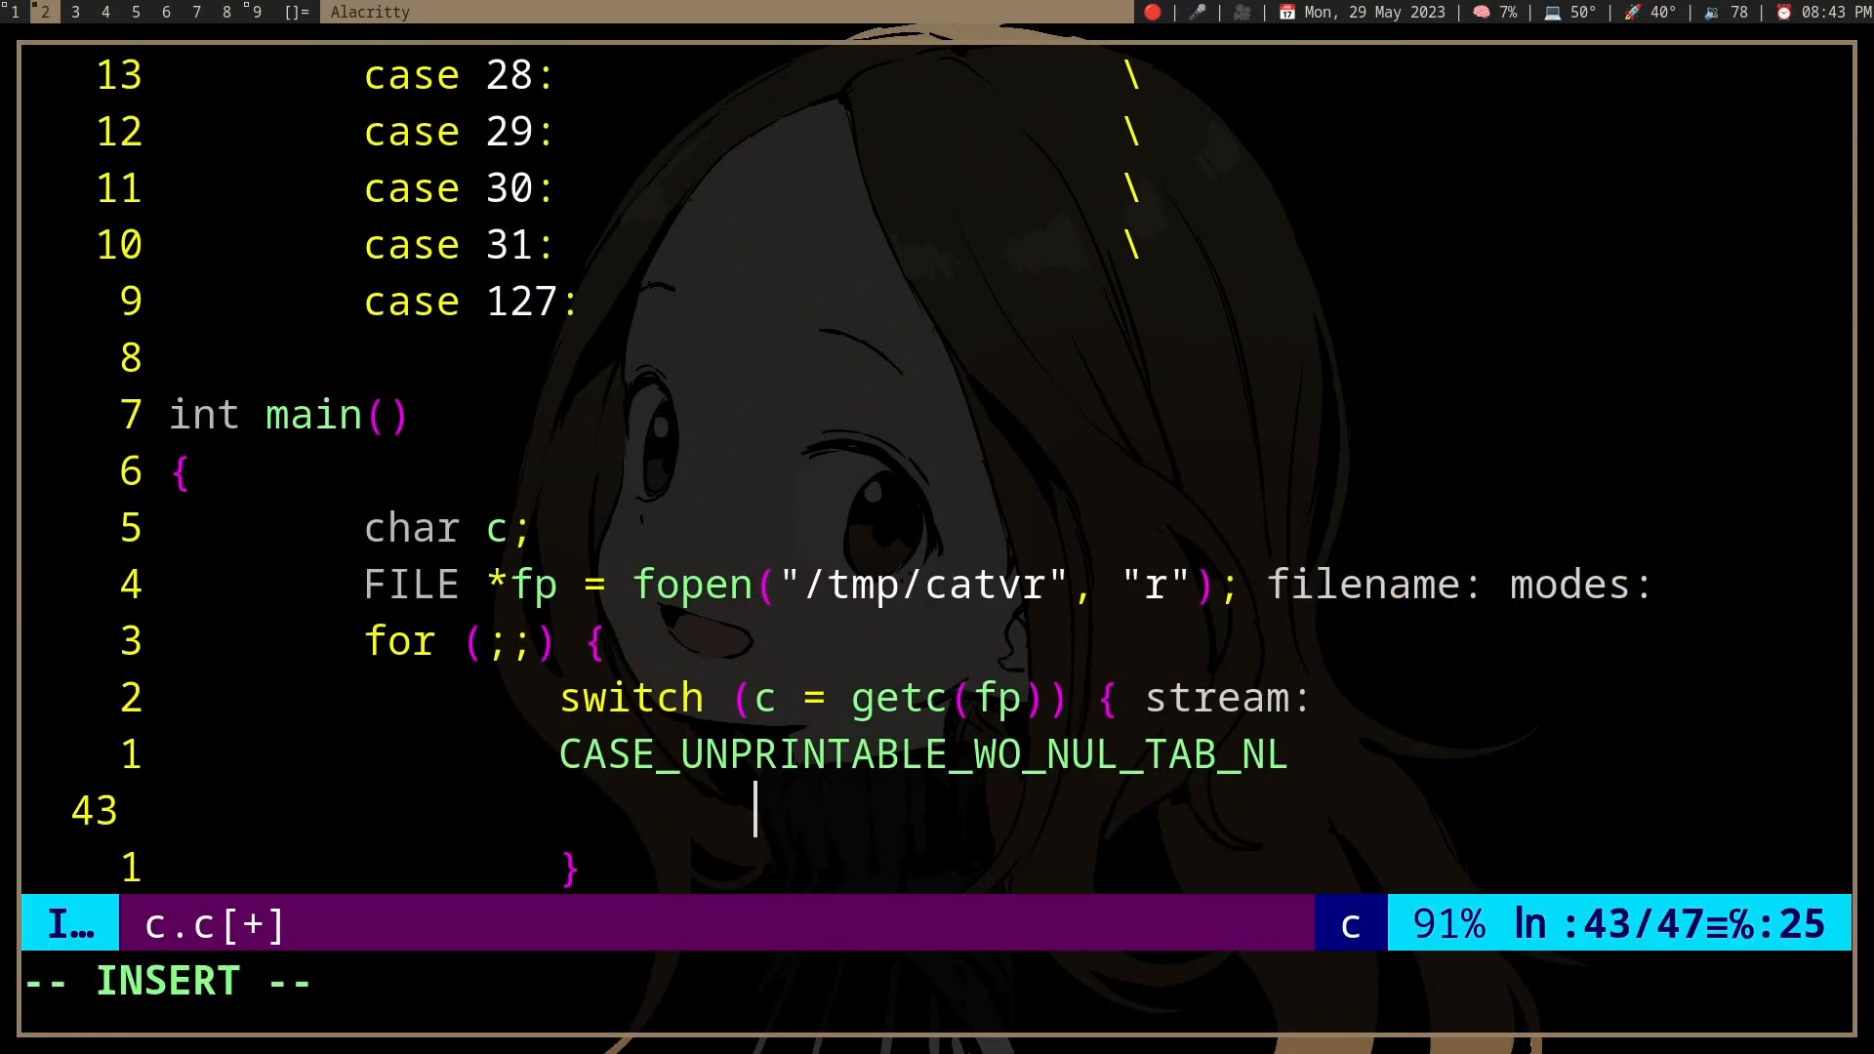
# - Make the unprintable cases return;, add default: putchar(c); and start an EOF case
pyautogui.write('return;')
pyautogui.write('default:')
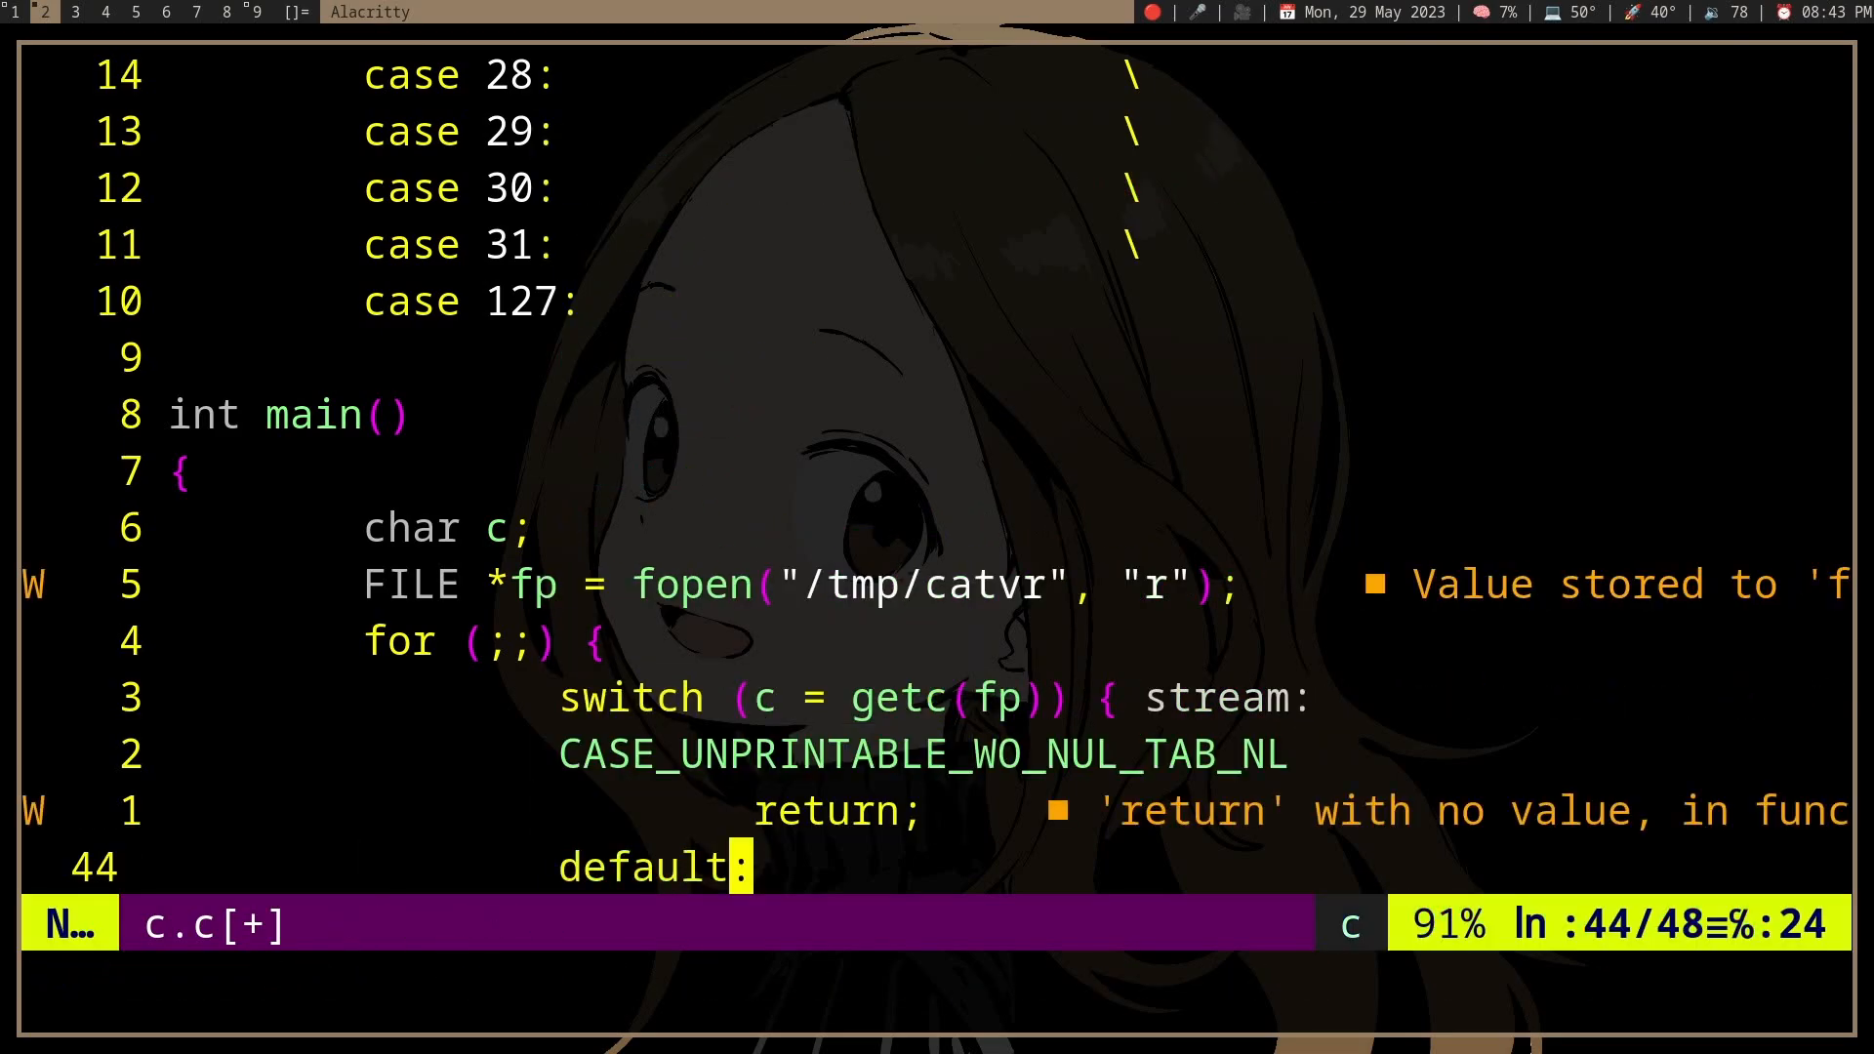
pyautogui.write('putchar(c);')
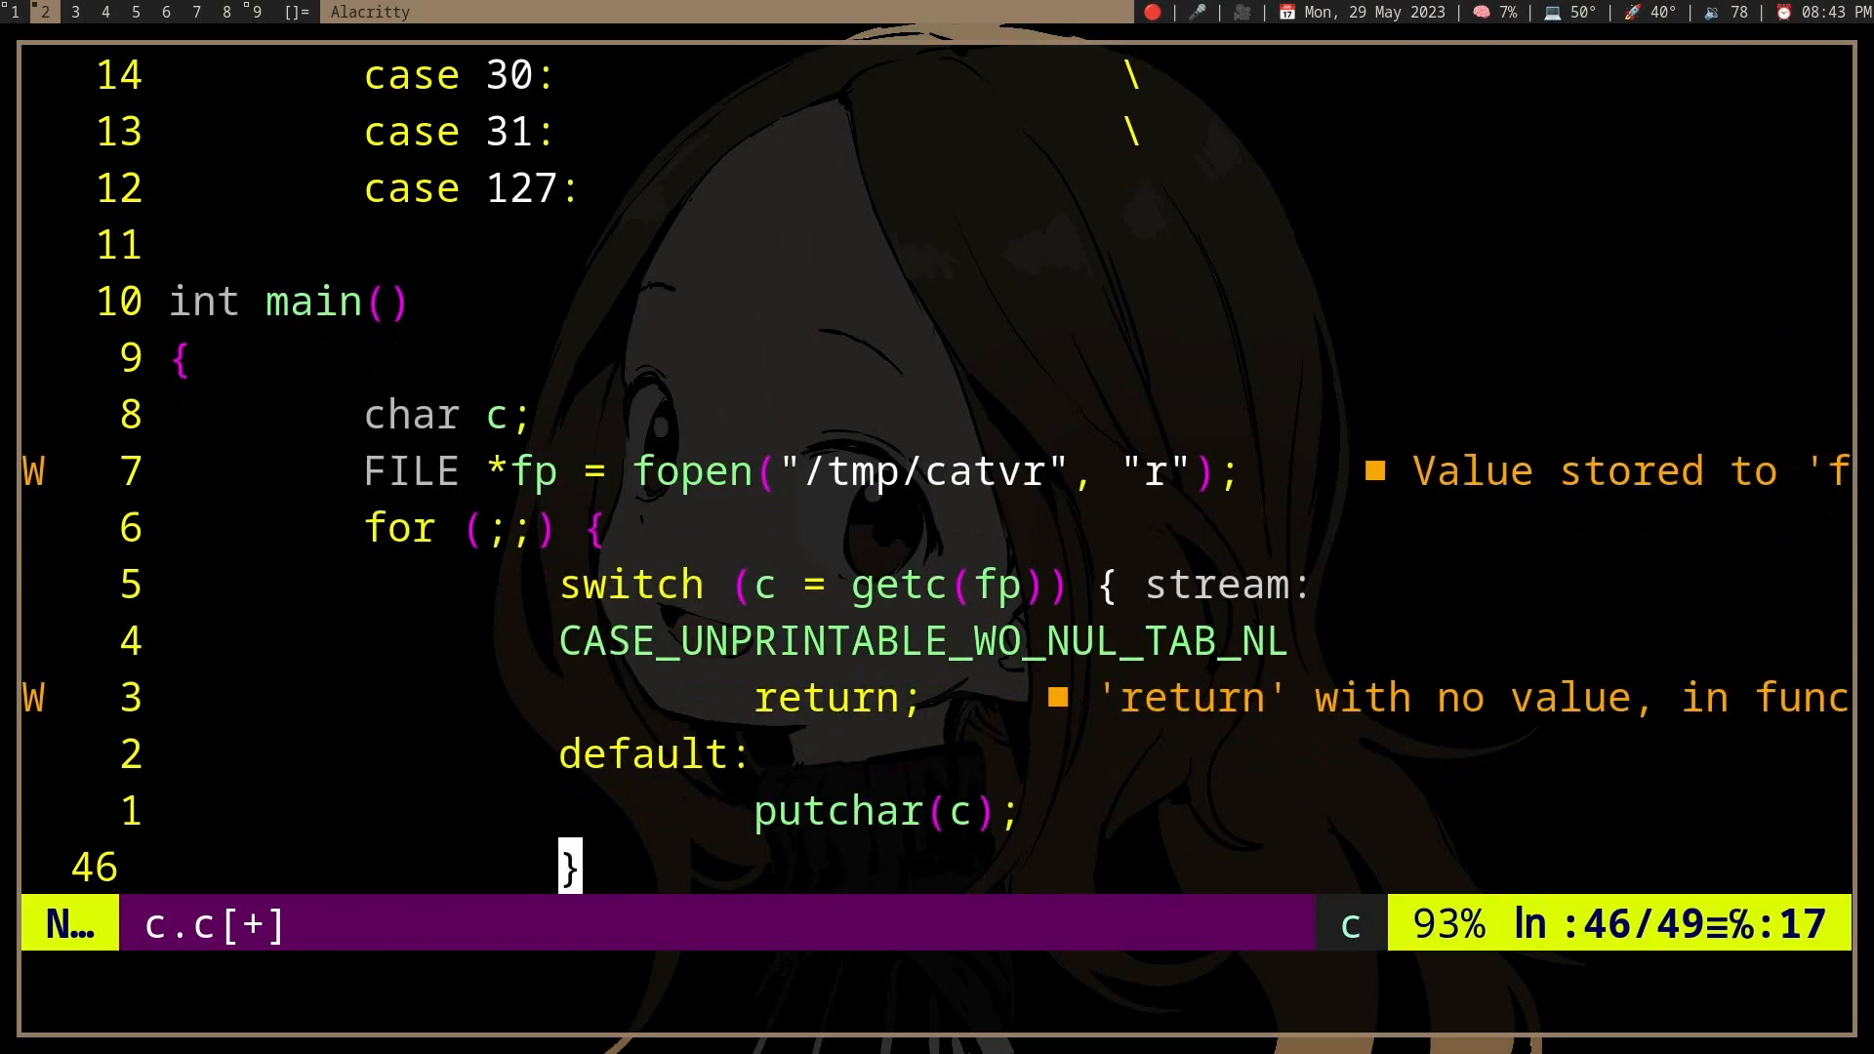
pyautogui.write('EOF')
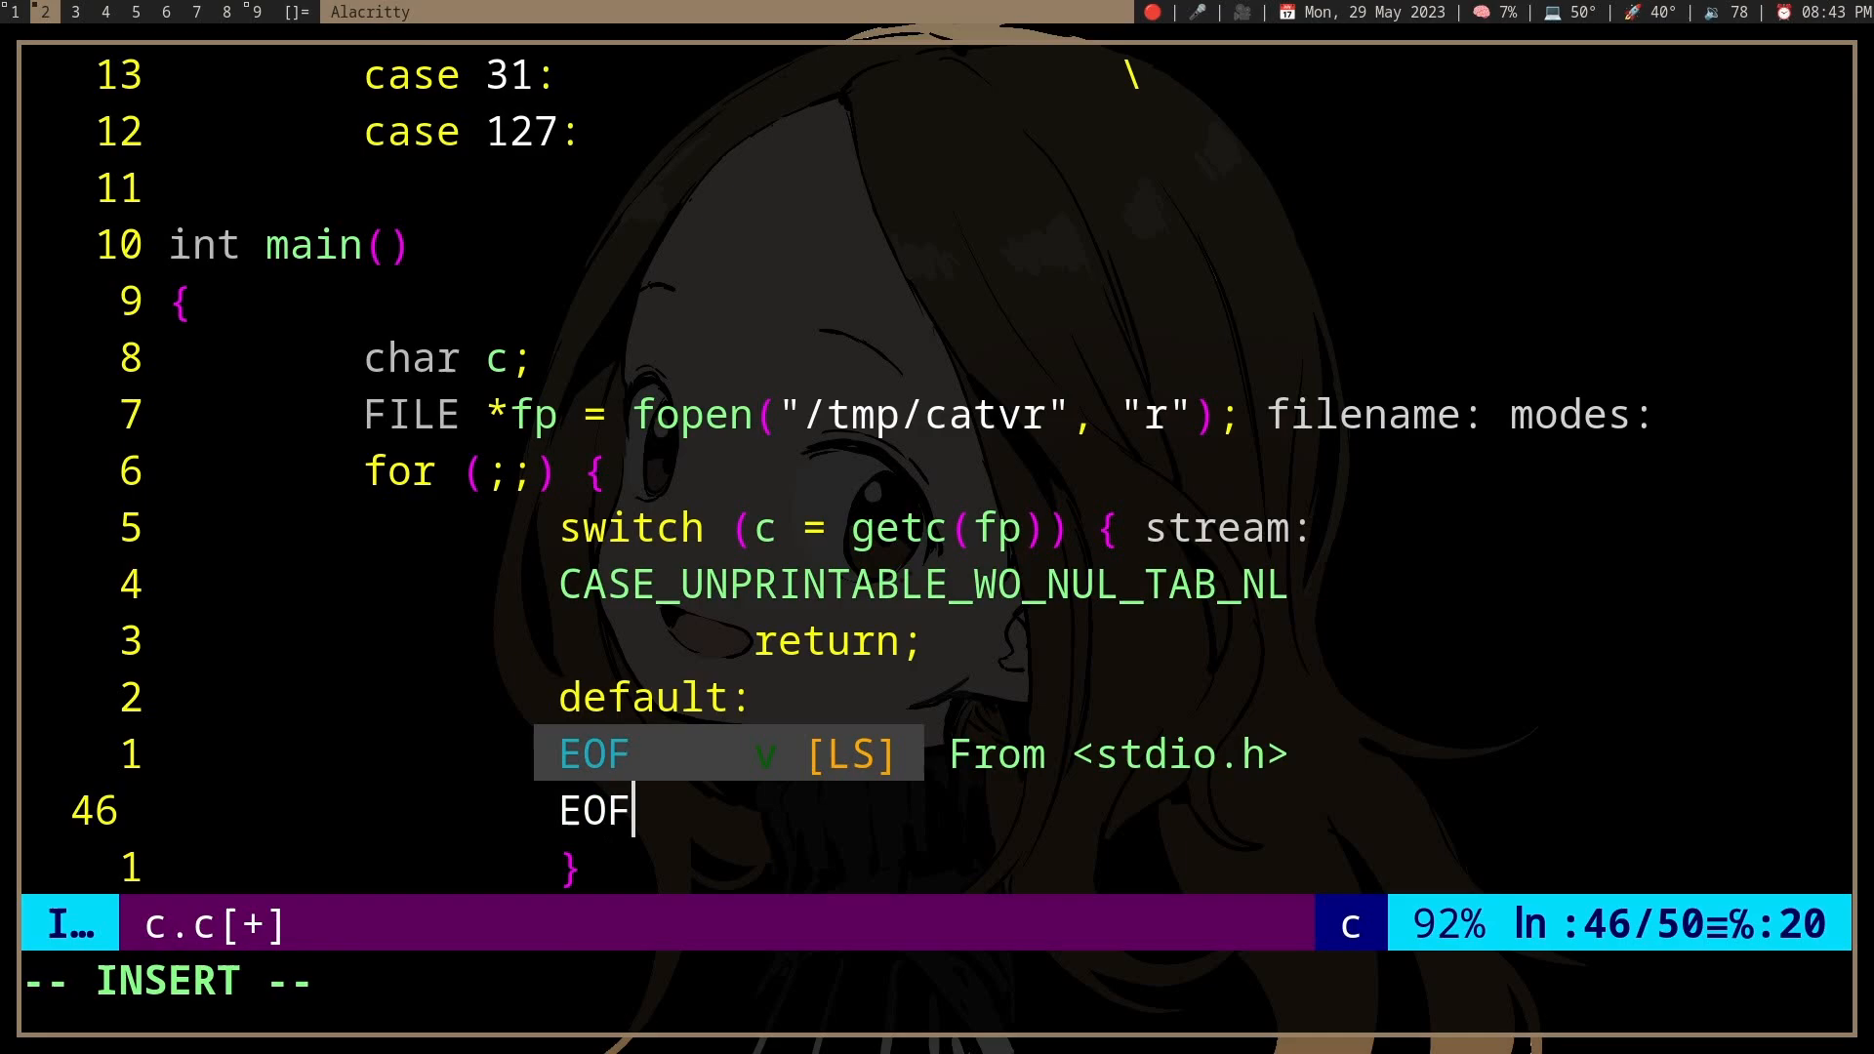